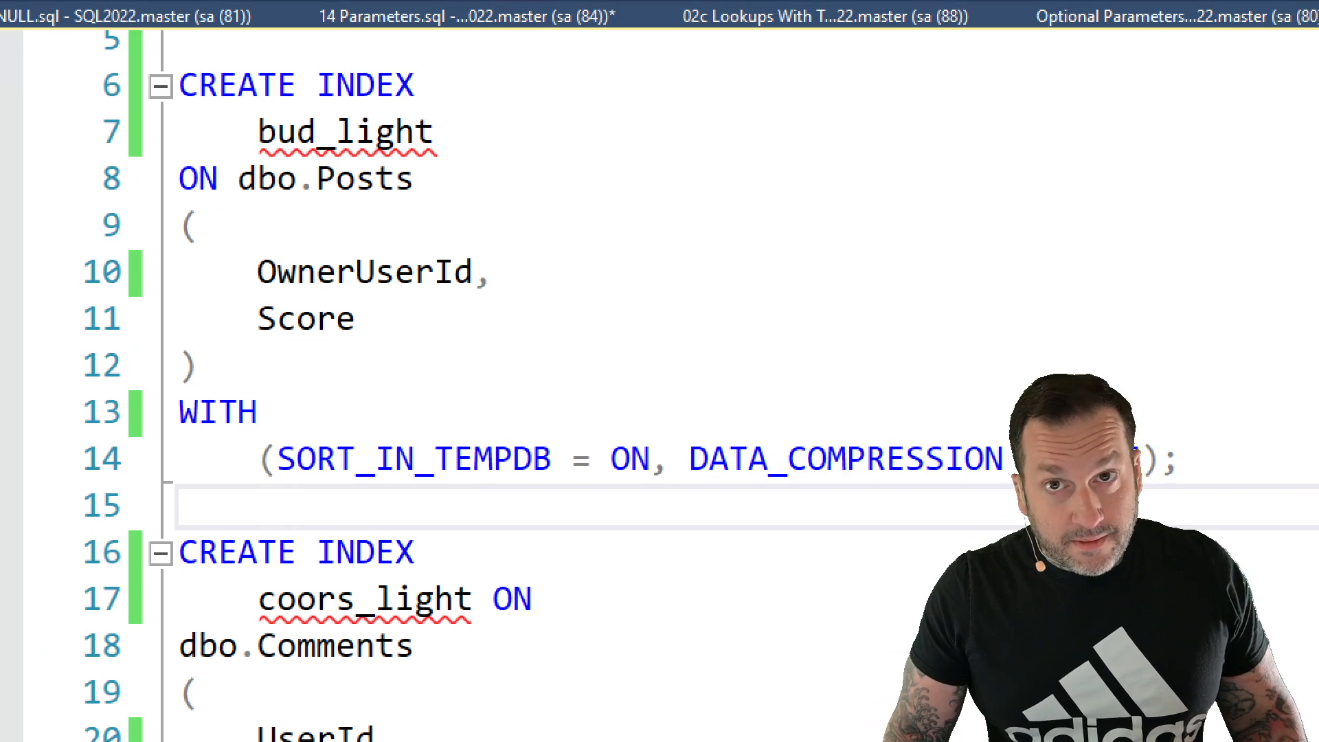
Review the dbo.sup script, then execute the posts-only EXEC dbo.sup call with its actual execution plan.
scroll(down, 3)
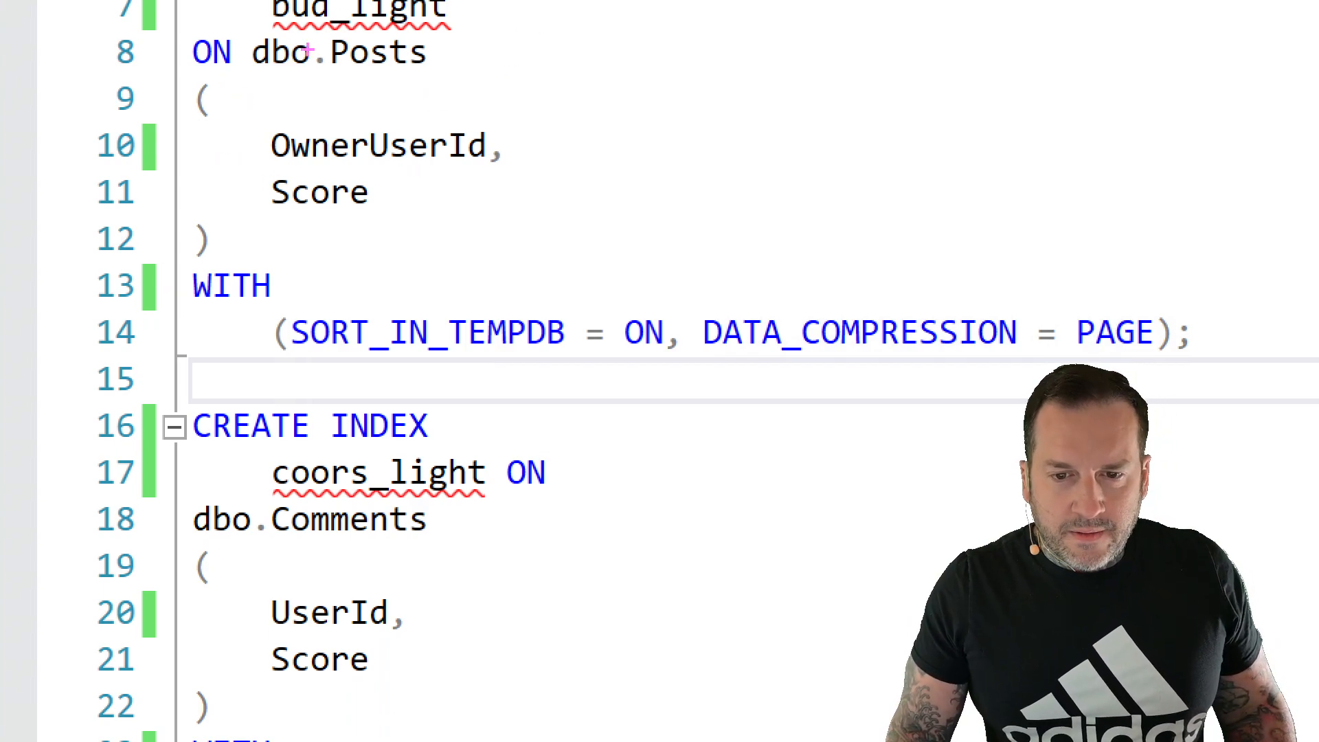
double_click(377, 52)
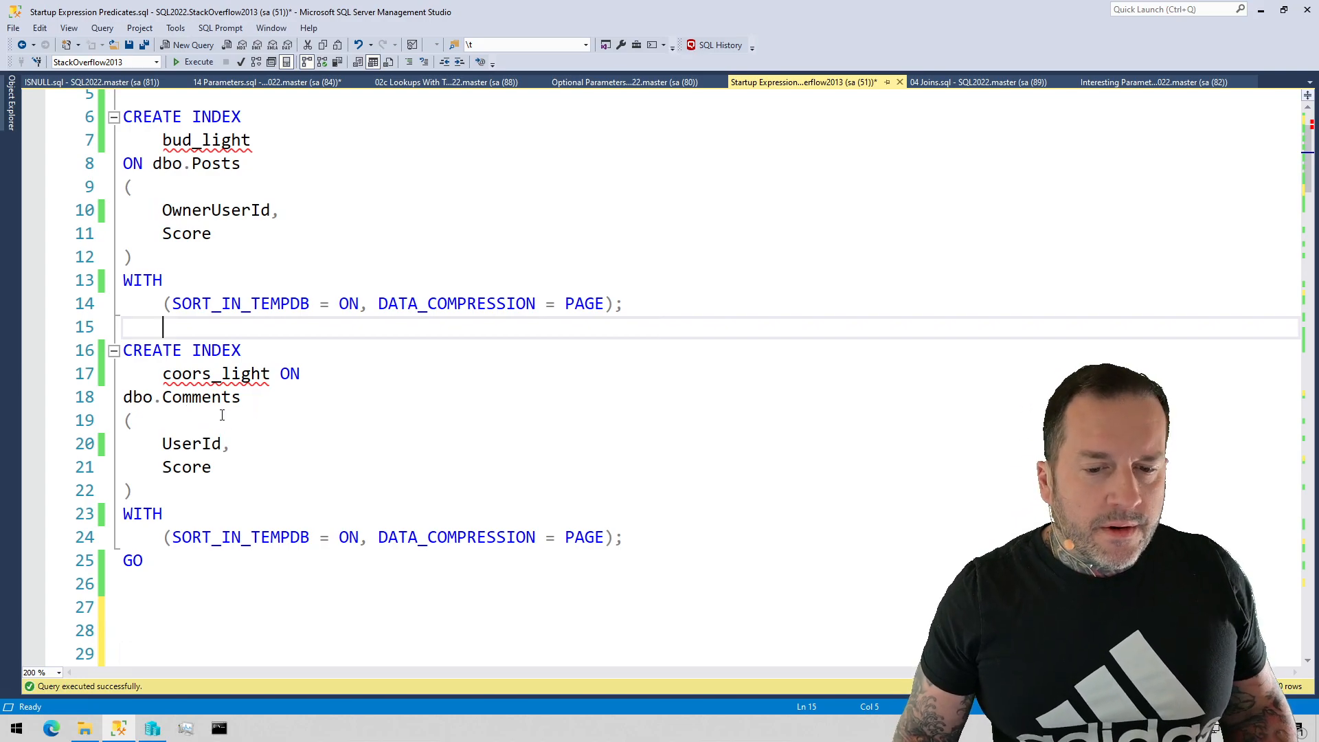
scroll(down, 3)
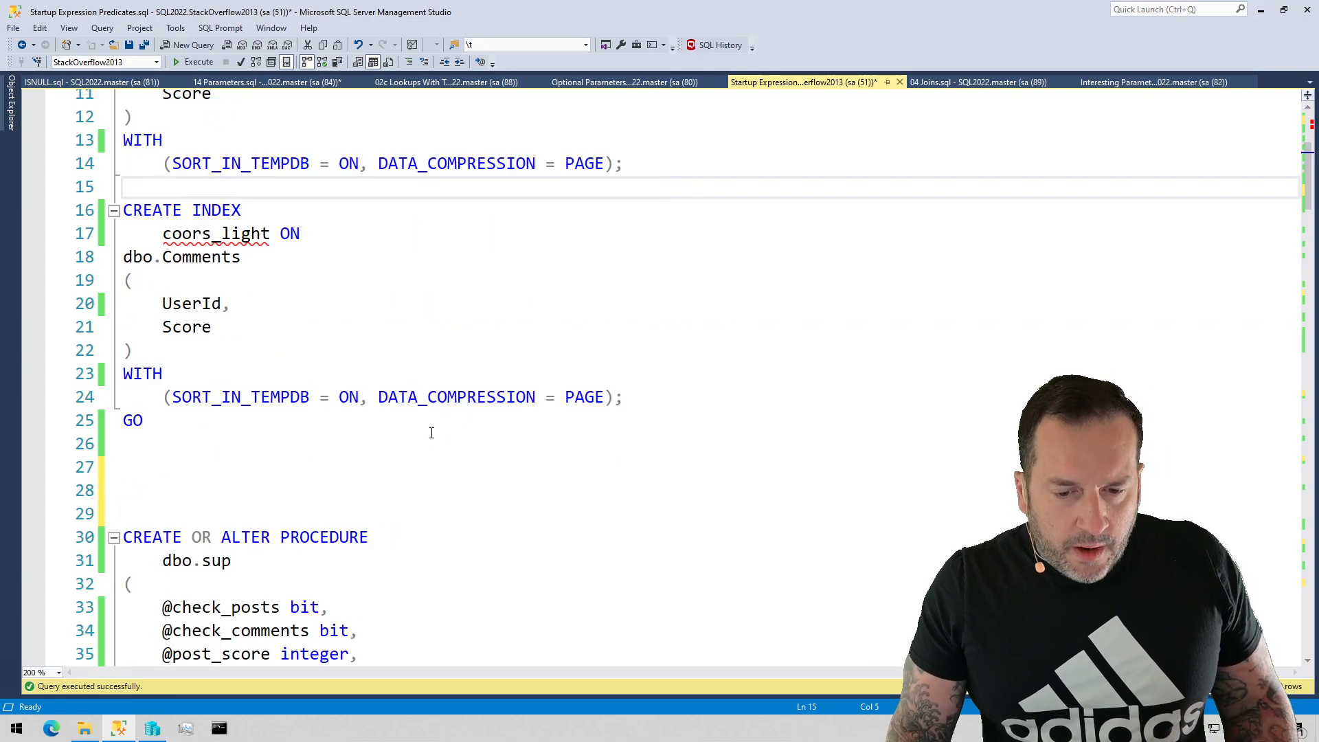
scroll(down, 3)
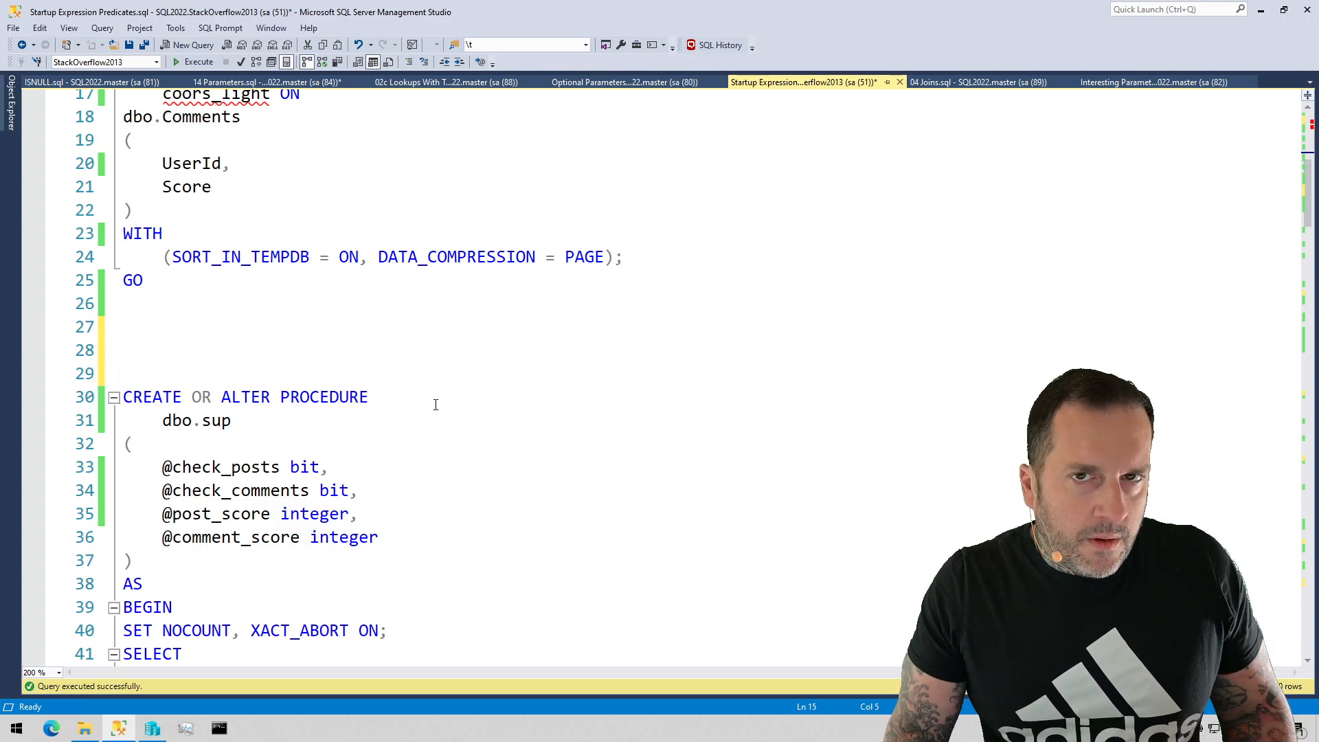
mouse_move(430, 394)
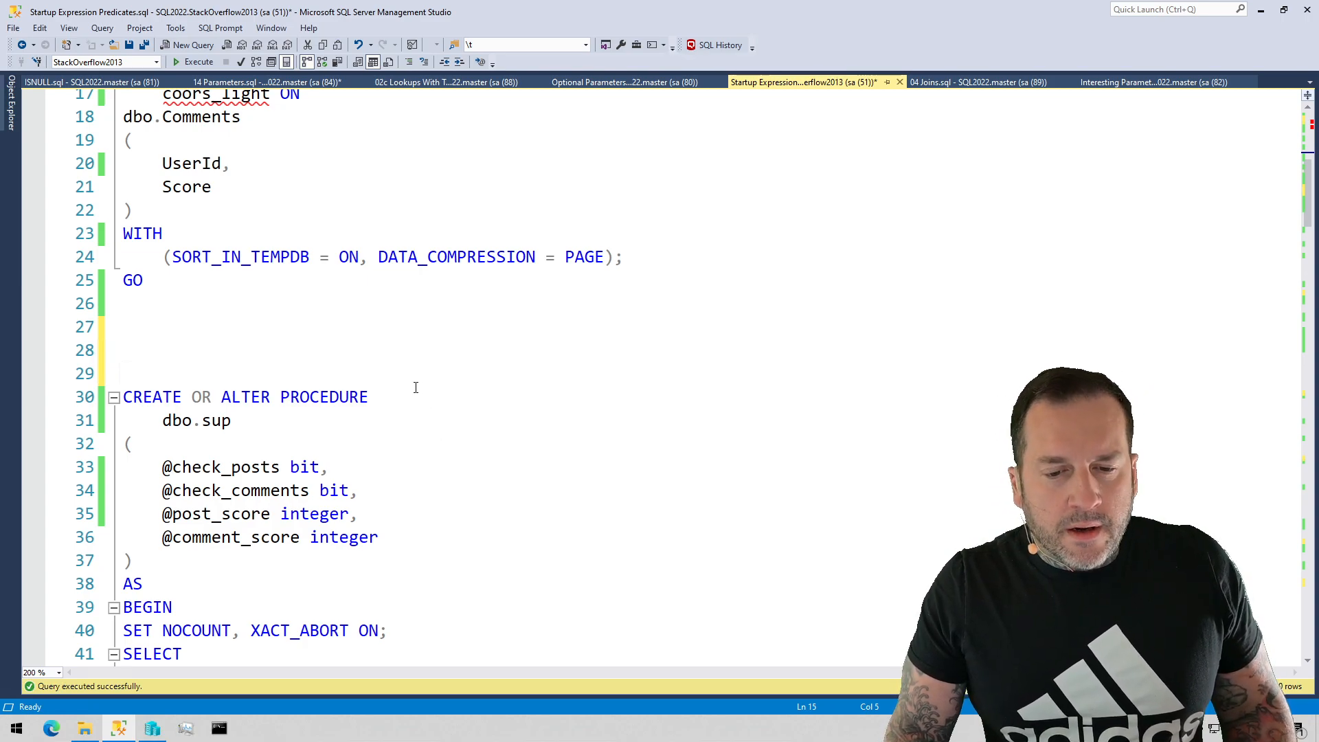
scroll(down, 3)
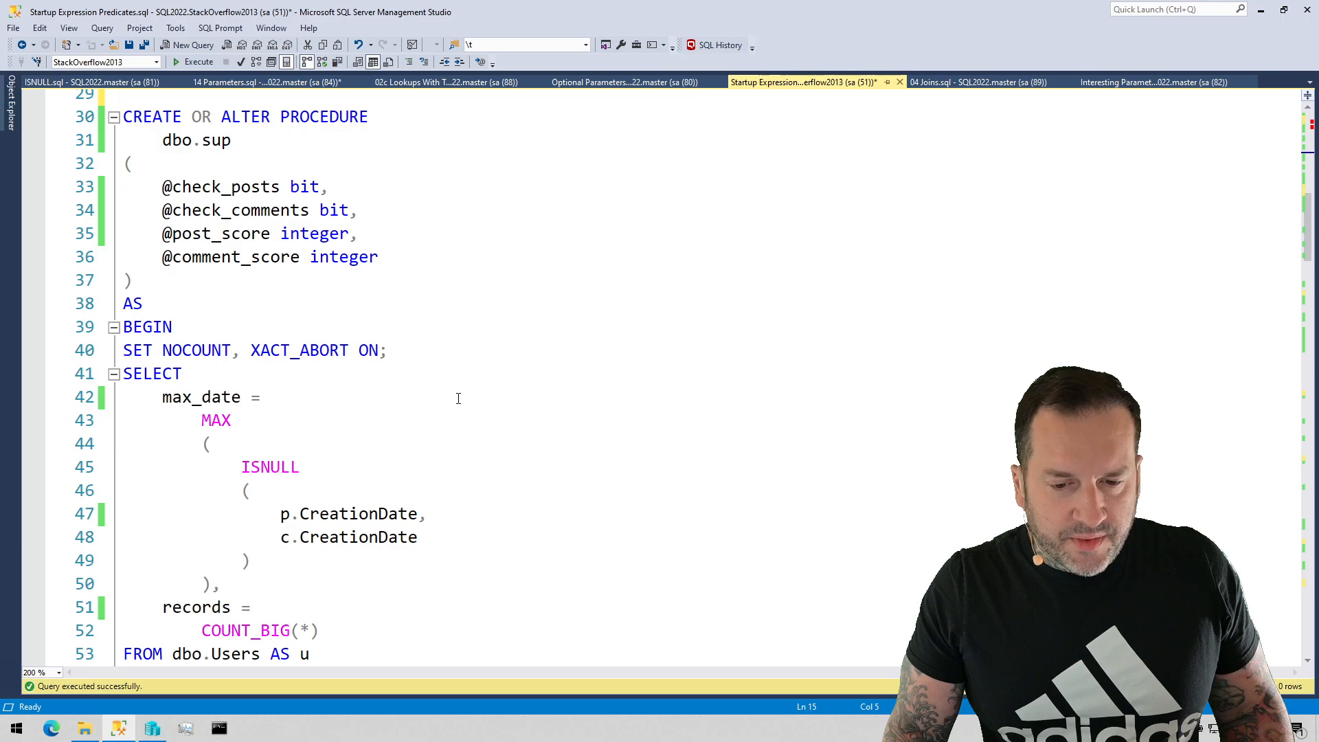
scroll(down, 3)
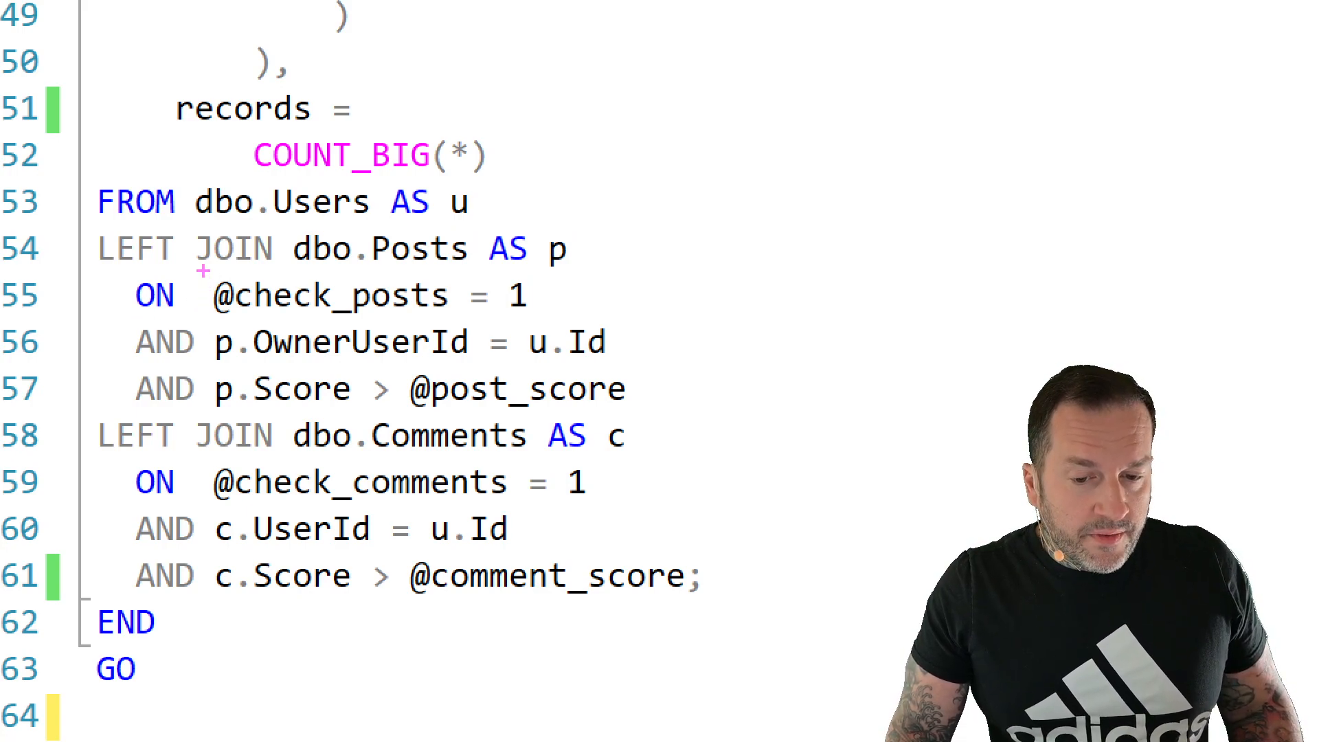
double_click(366, 294)
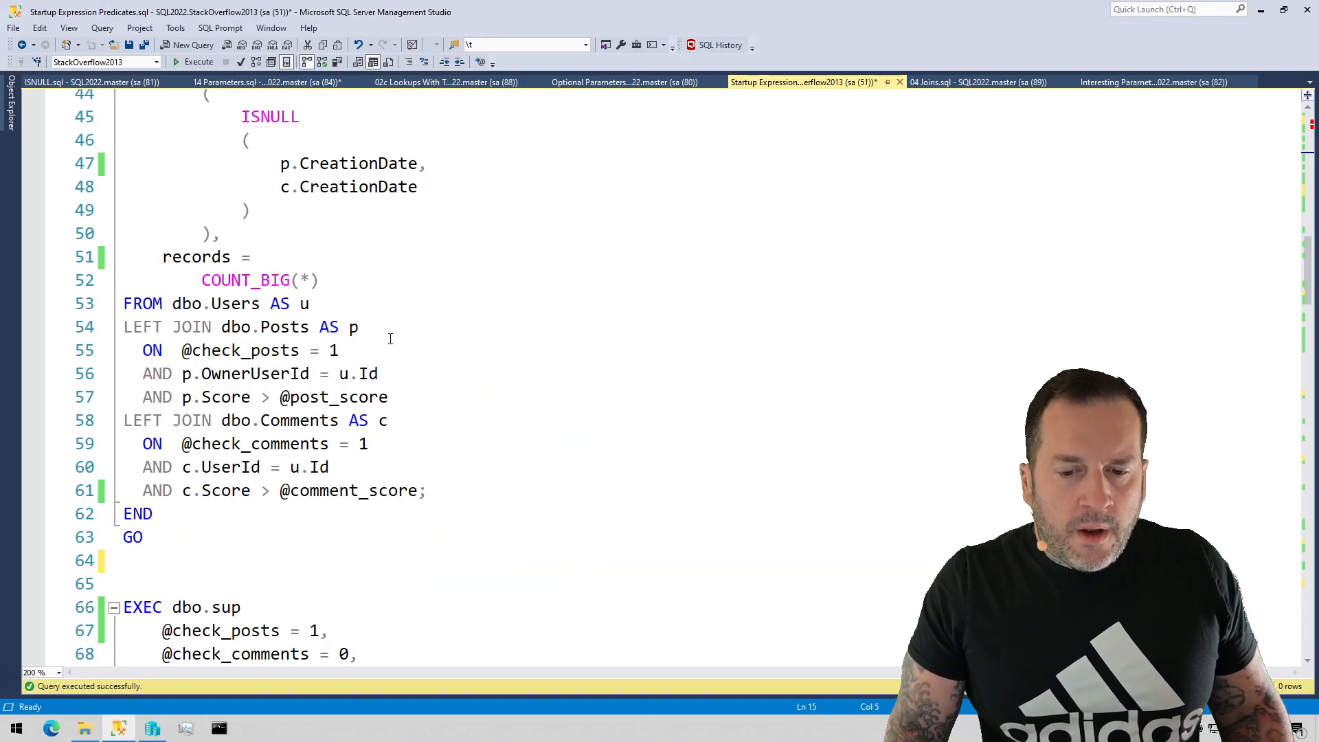
scroll(up, 3)
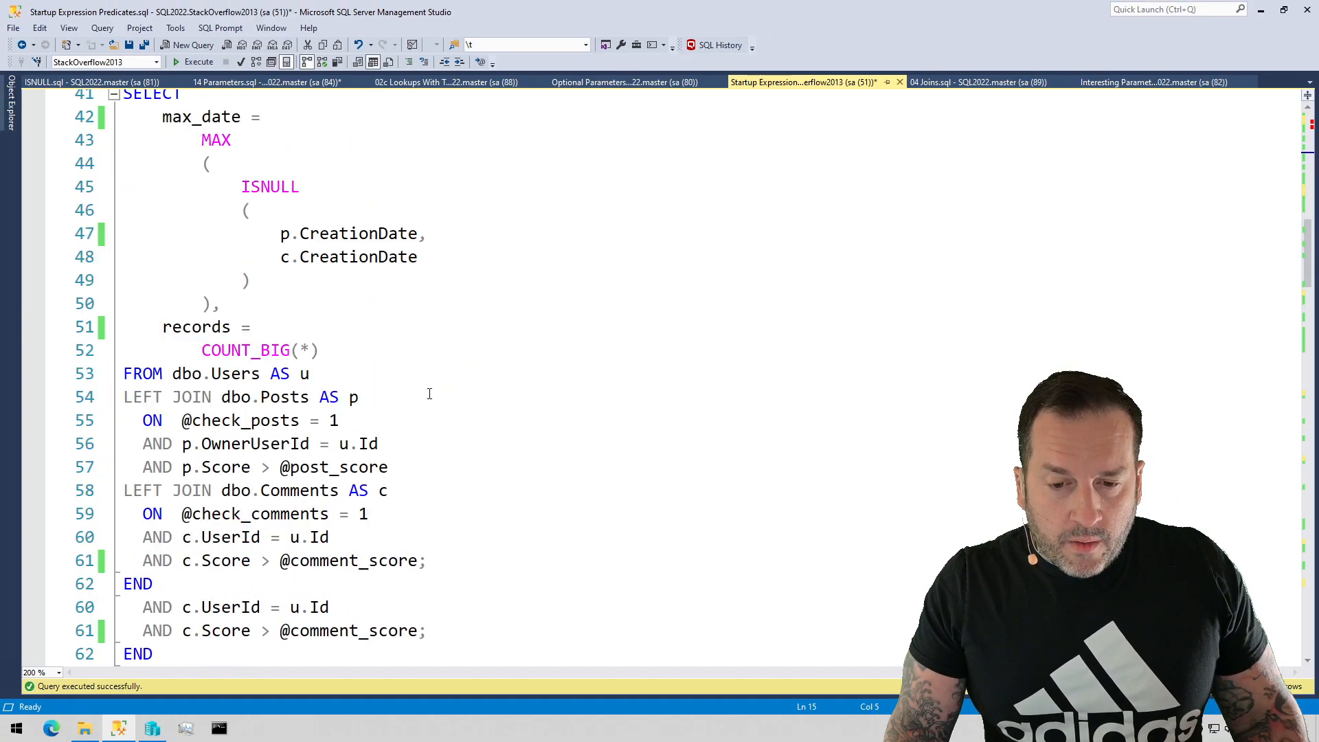
scroll(down, 3)
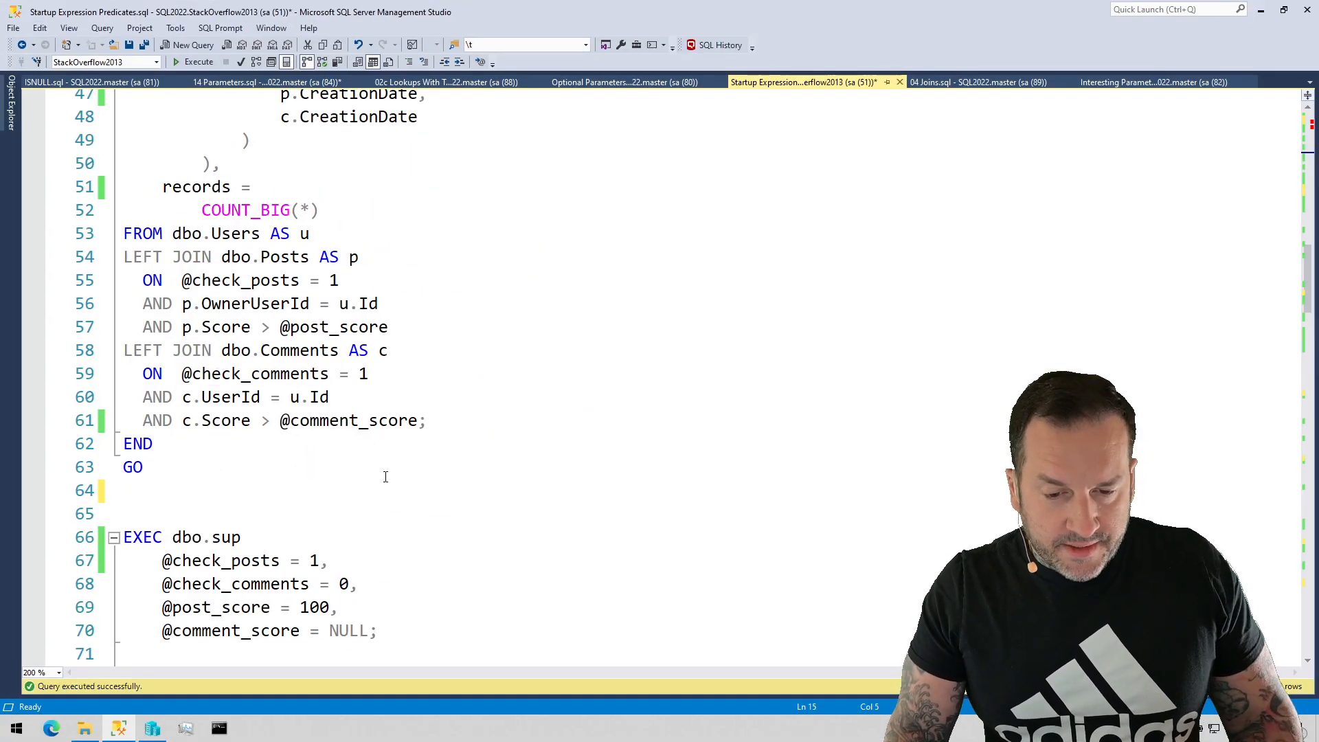
scroll(down, 3)
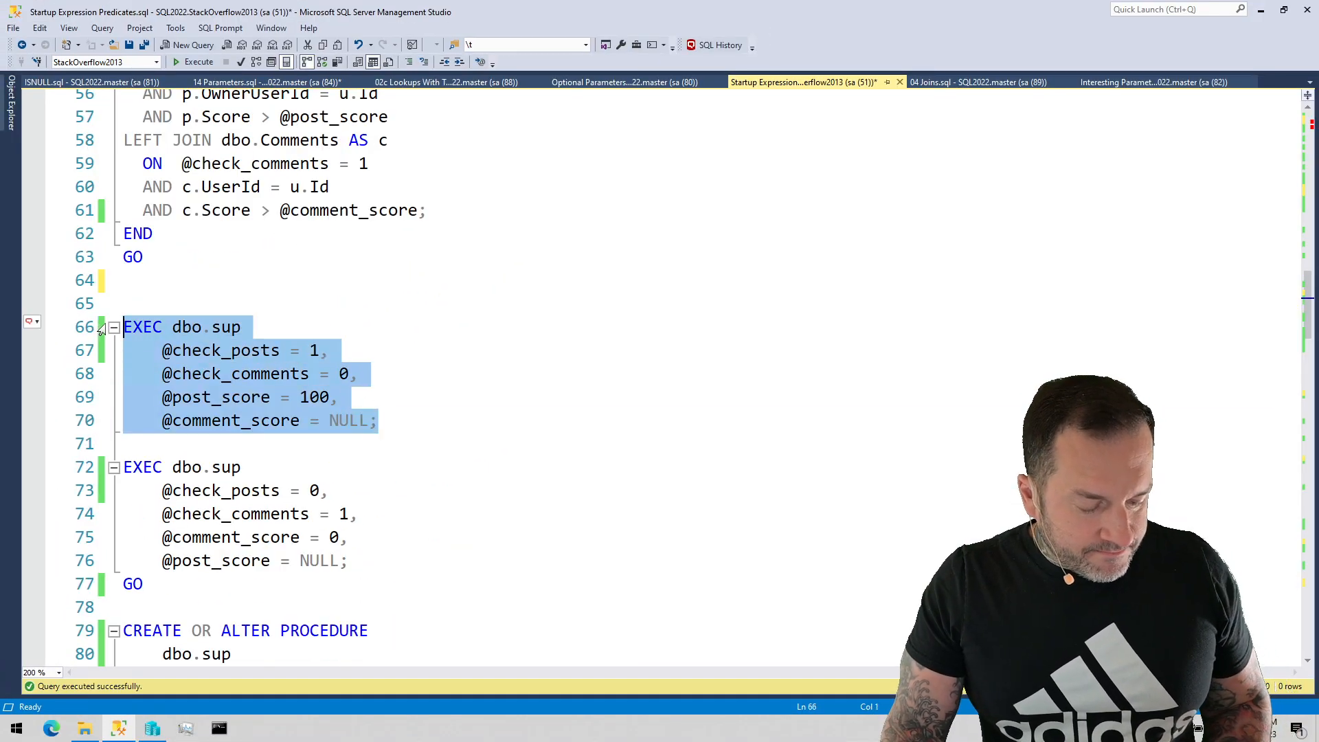
click(199, 61)
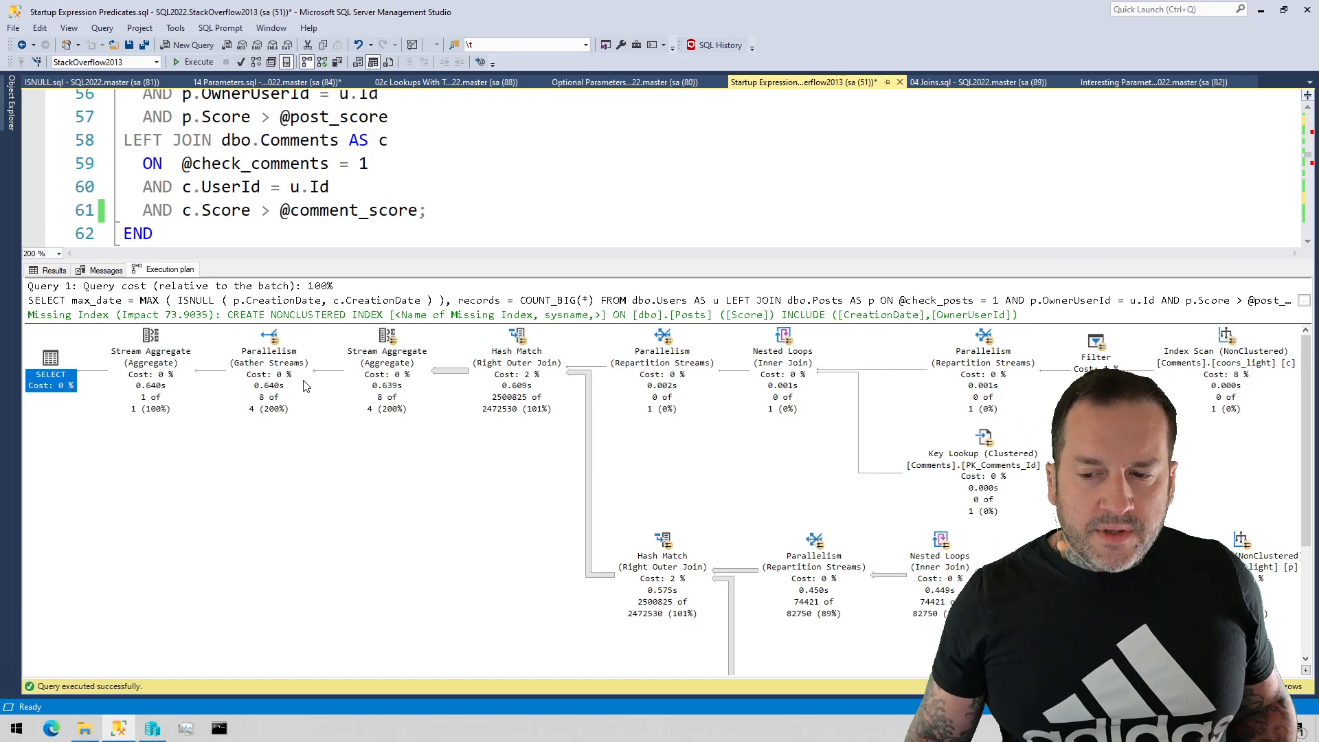
mouse_move(281, 589)
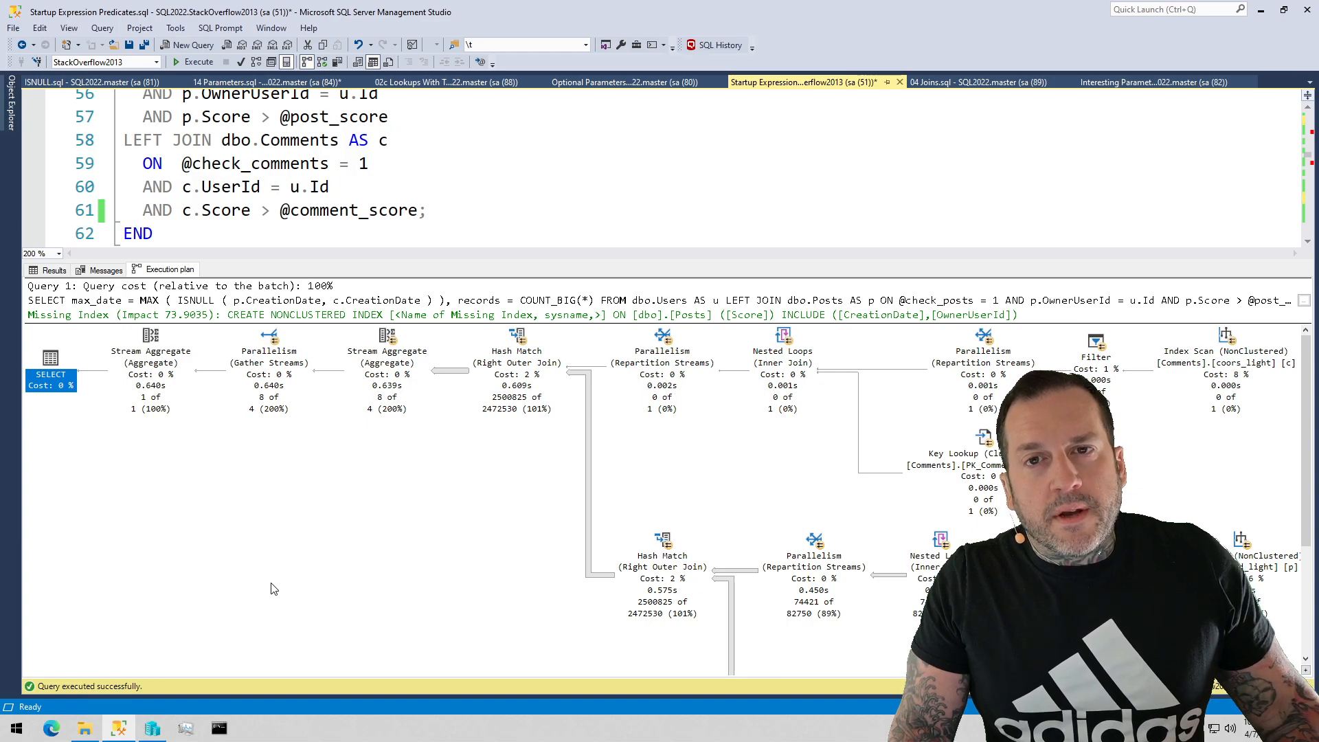
mouse_move(295, 640)
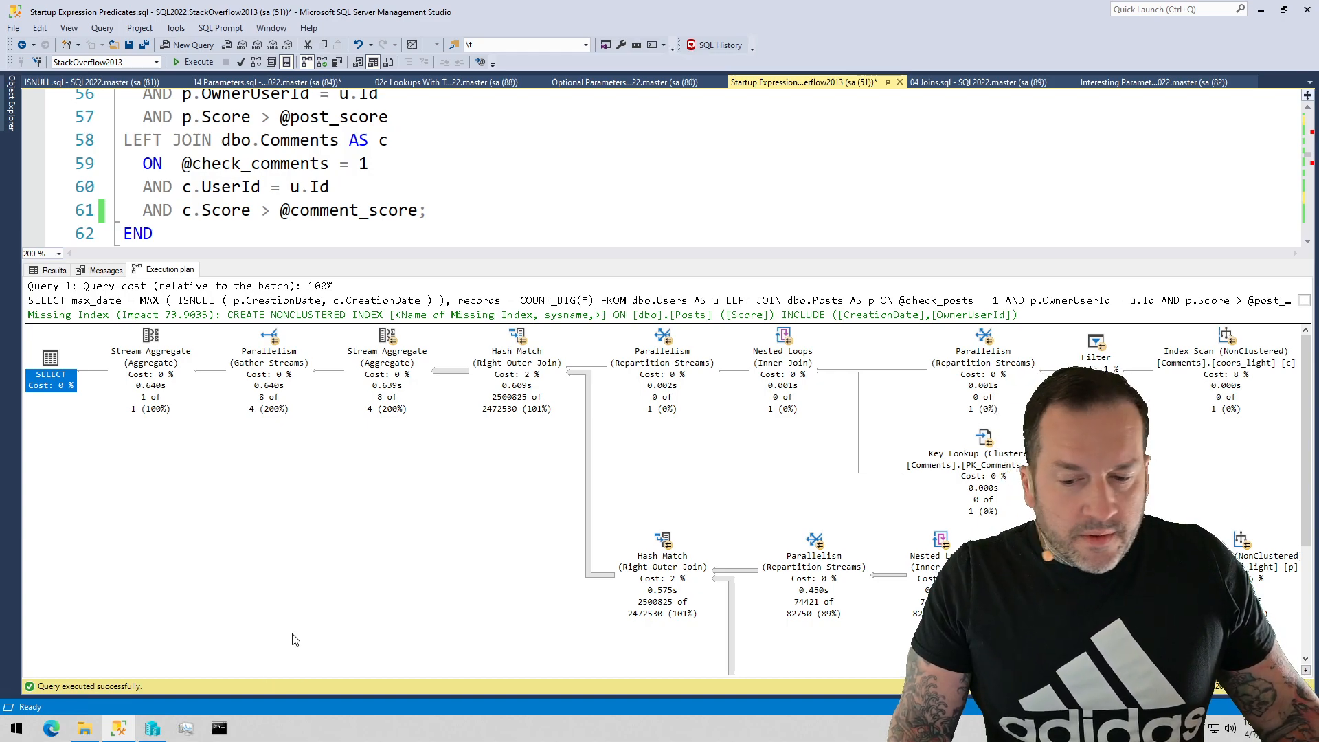
mouse_move(858, 525)
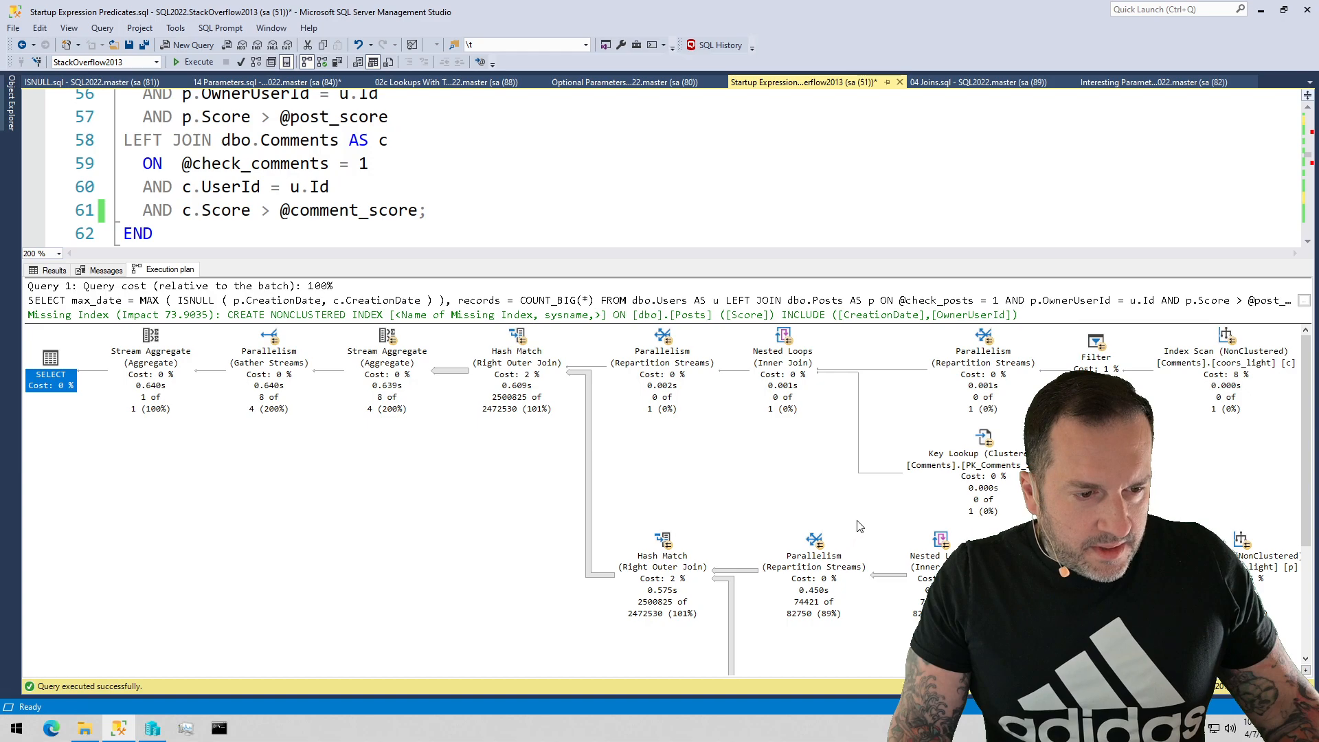
Scroll the execution plan right to reveal the Comments Filter operator and its branches.
scroll(right, 3)
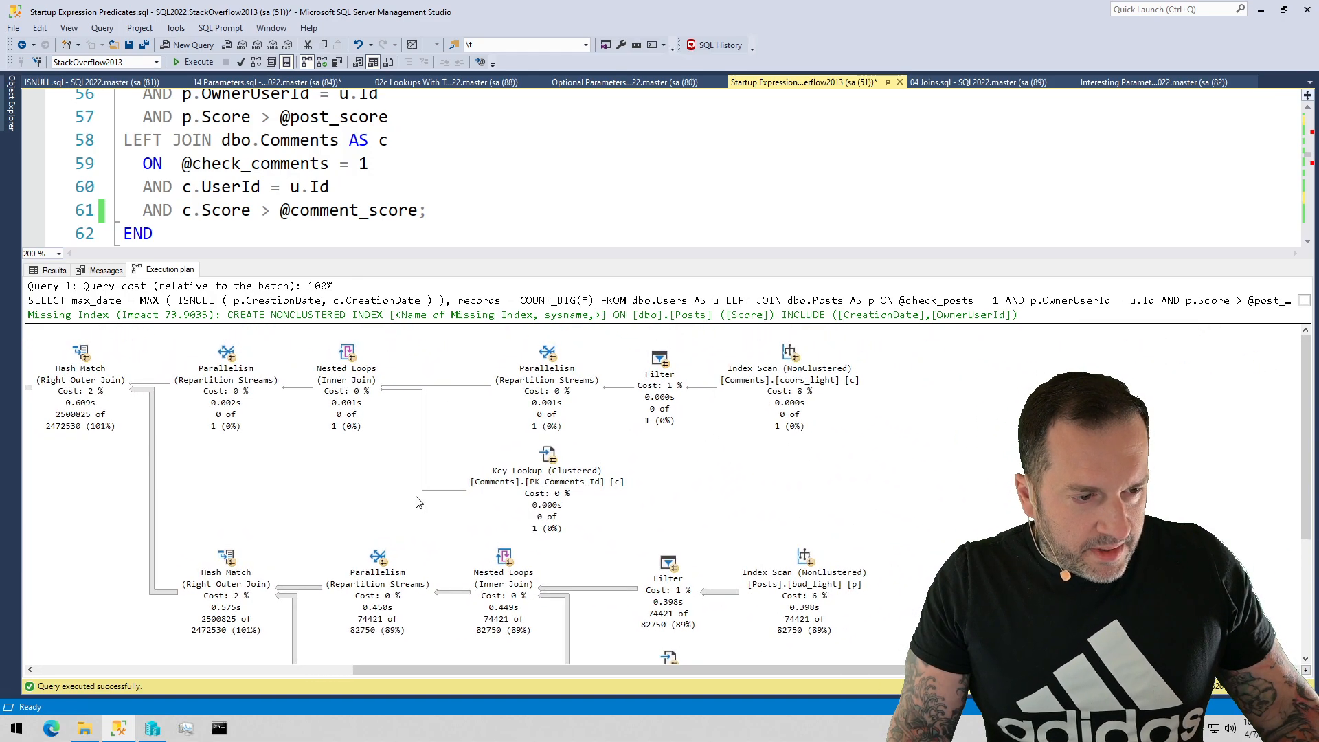
mouse_move(890, 502)
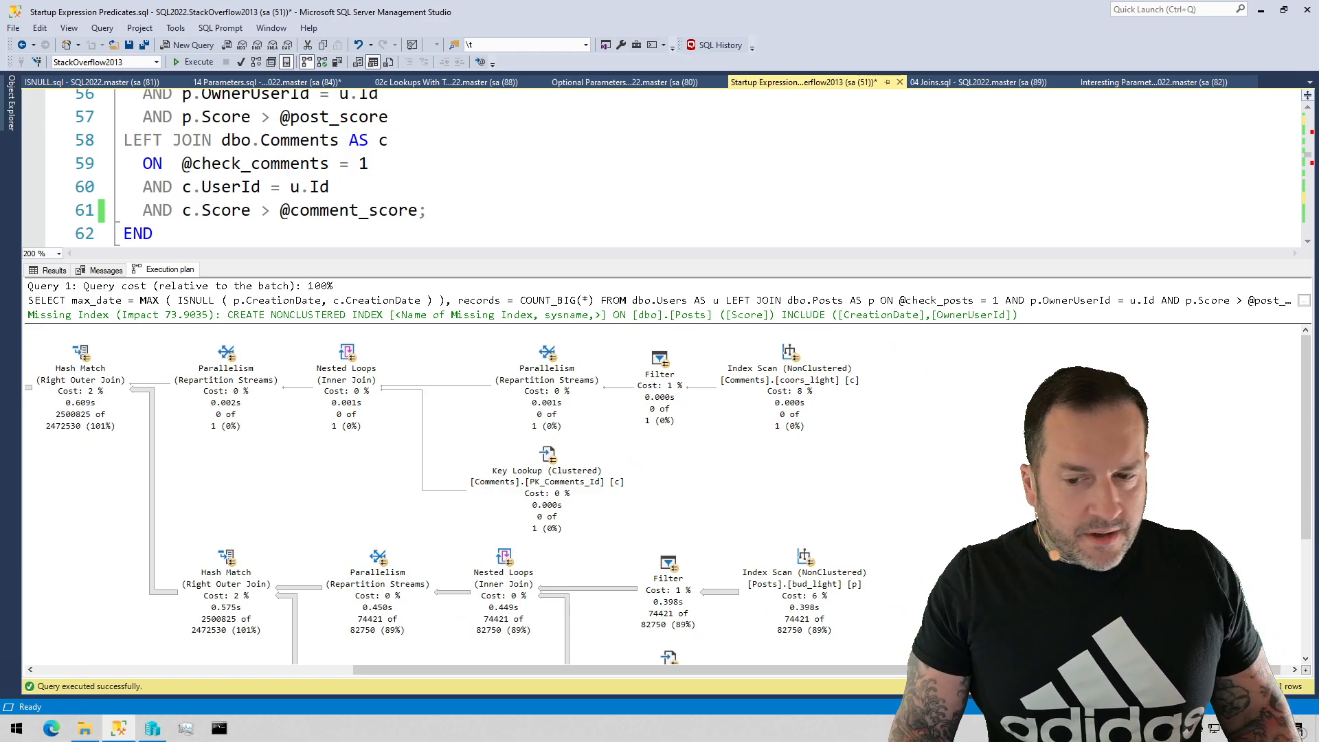
mouse_move(1011, 524)
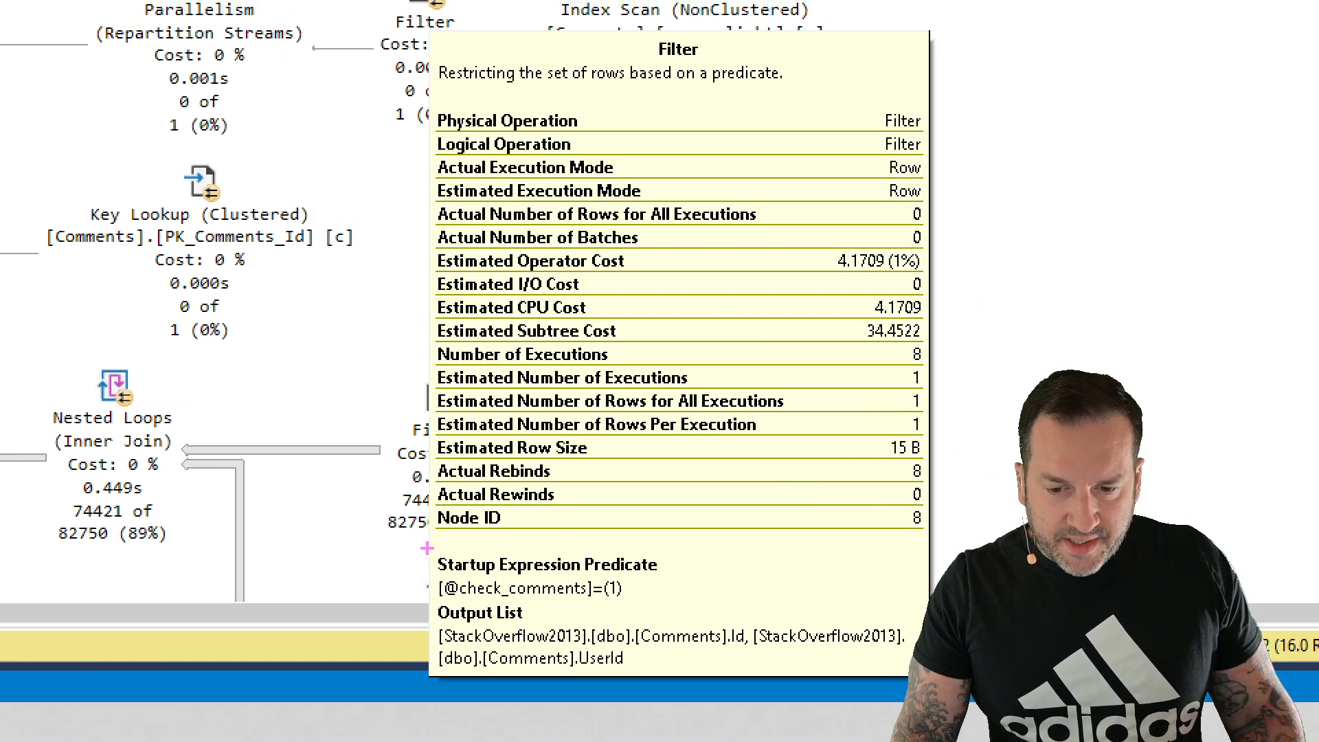
Close the execution plan pane so the editor shows both EXEC dbo.sup calls.
click(547, 577)
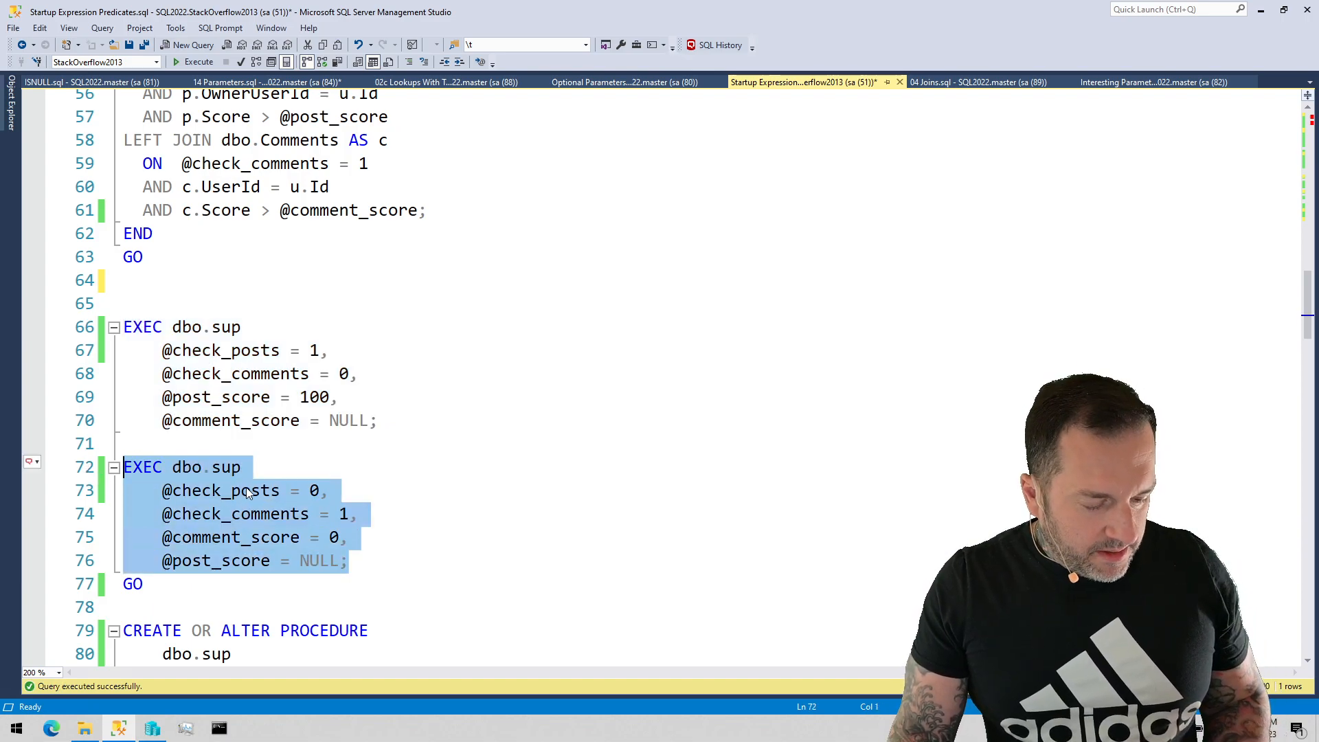
mouse_move(606, 322)
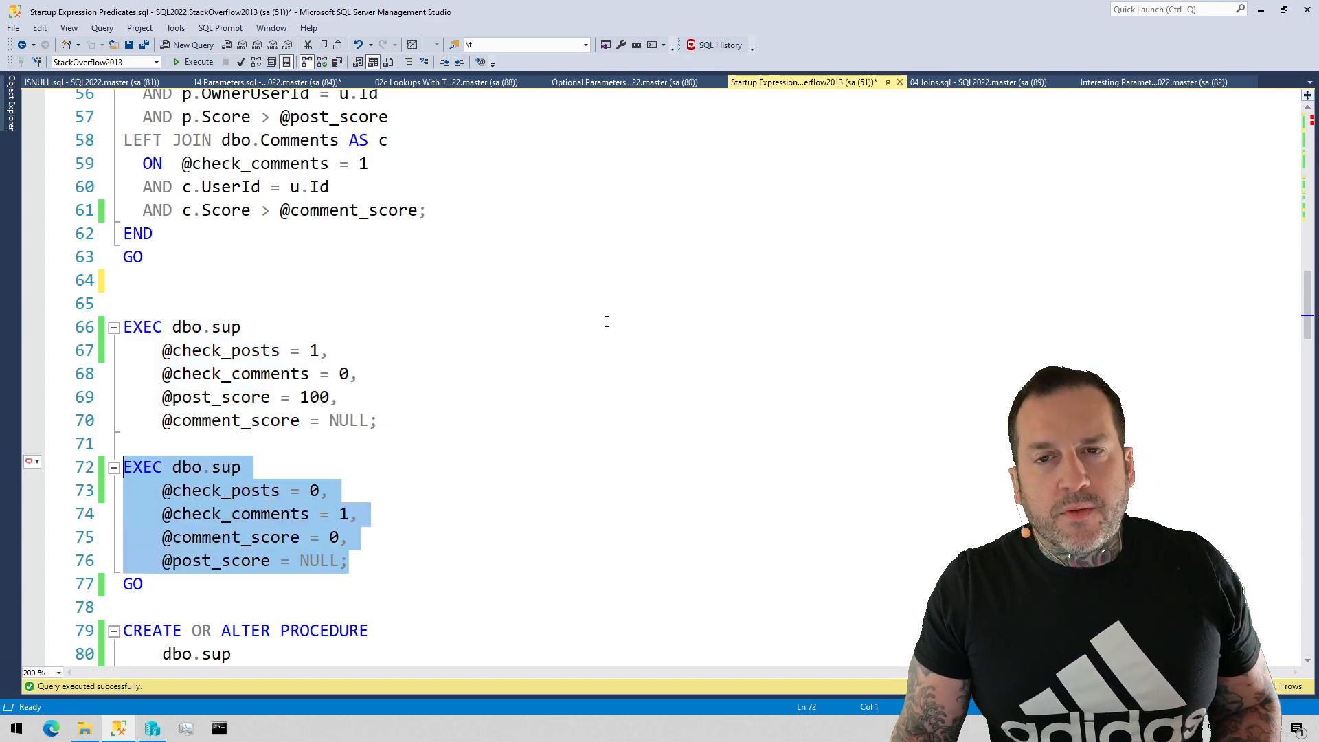
Execute the comments-only dbo.sup call and view its actual execution plan.
click(192, 61)
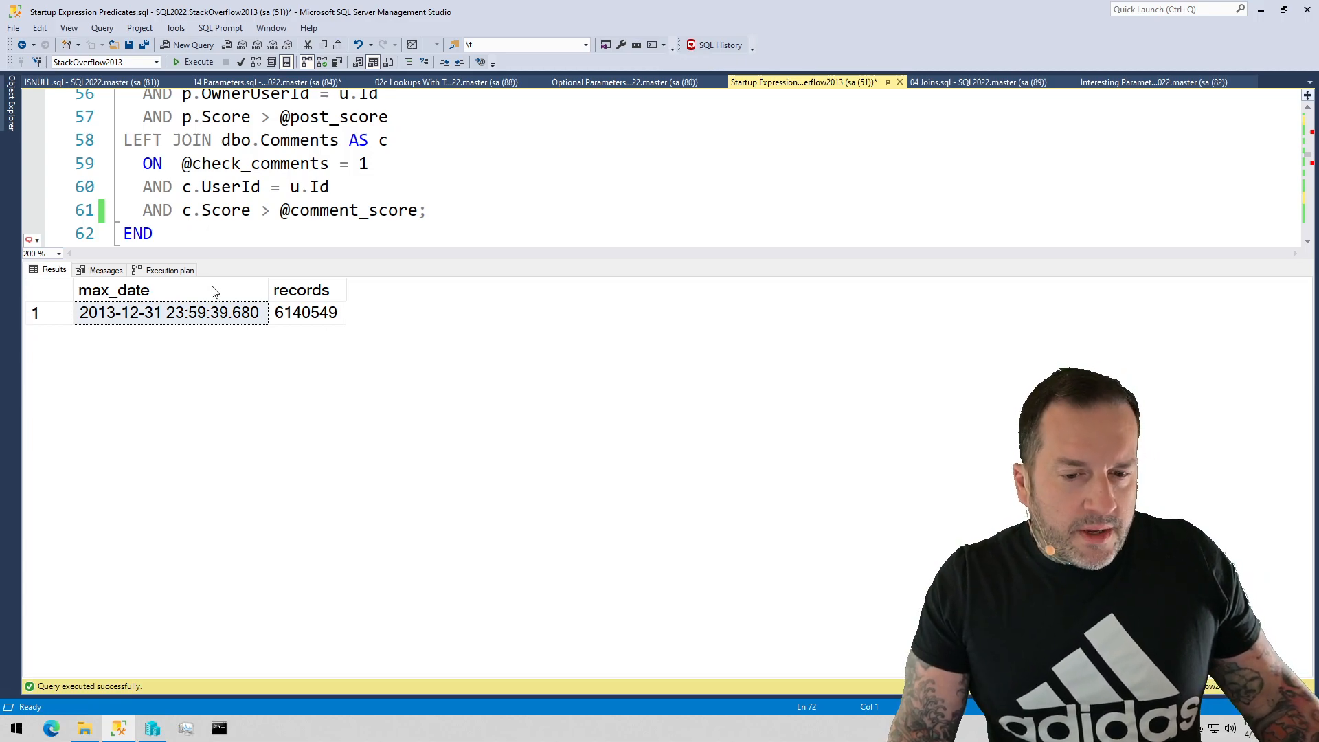
click(168, 270)
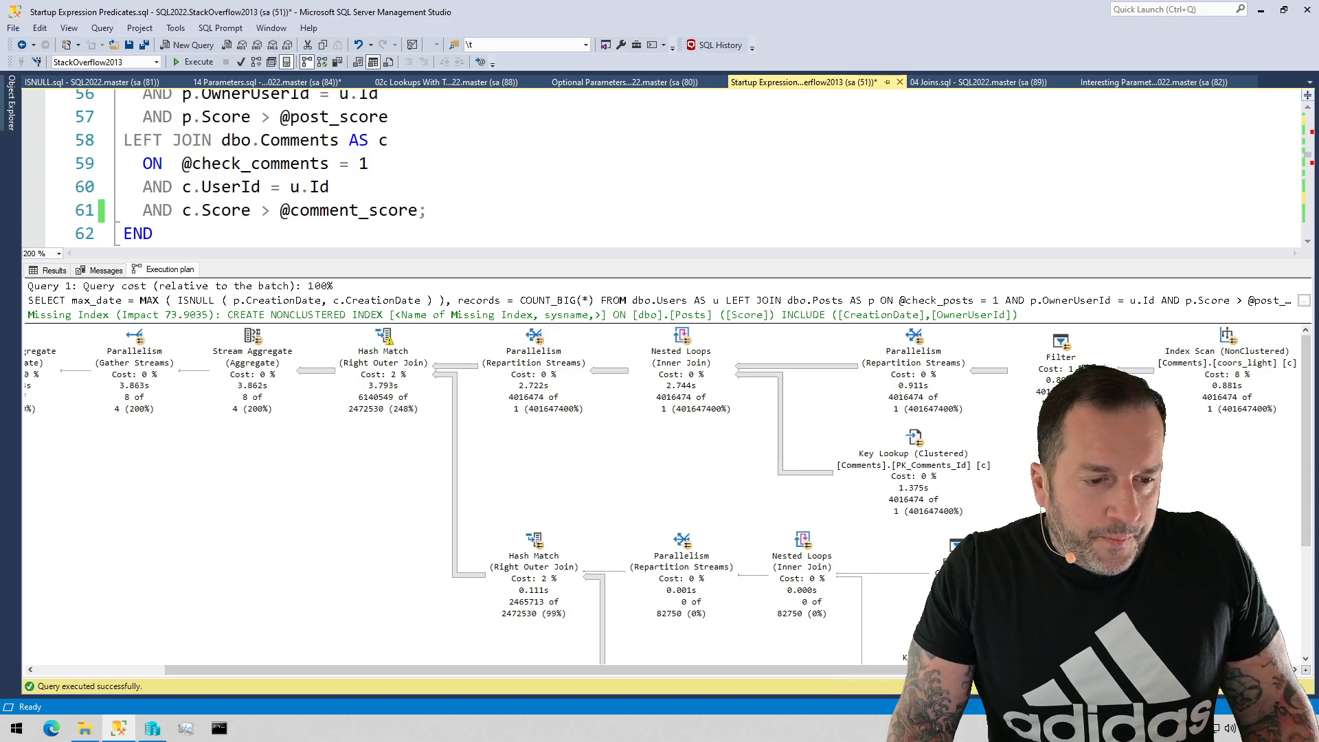
mouse_move(1167, 473)
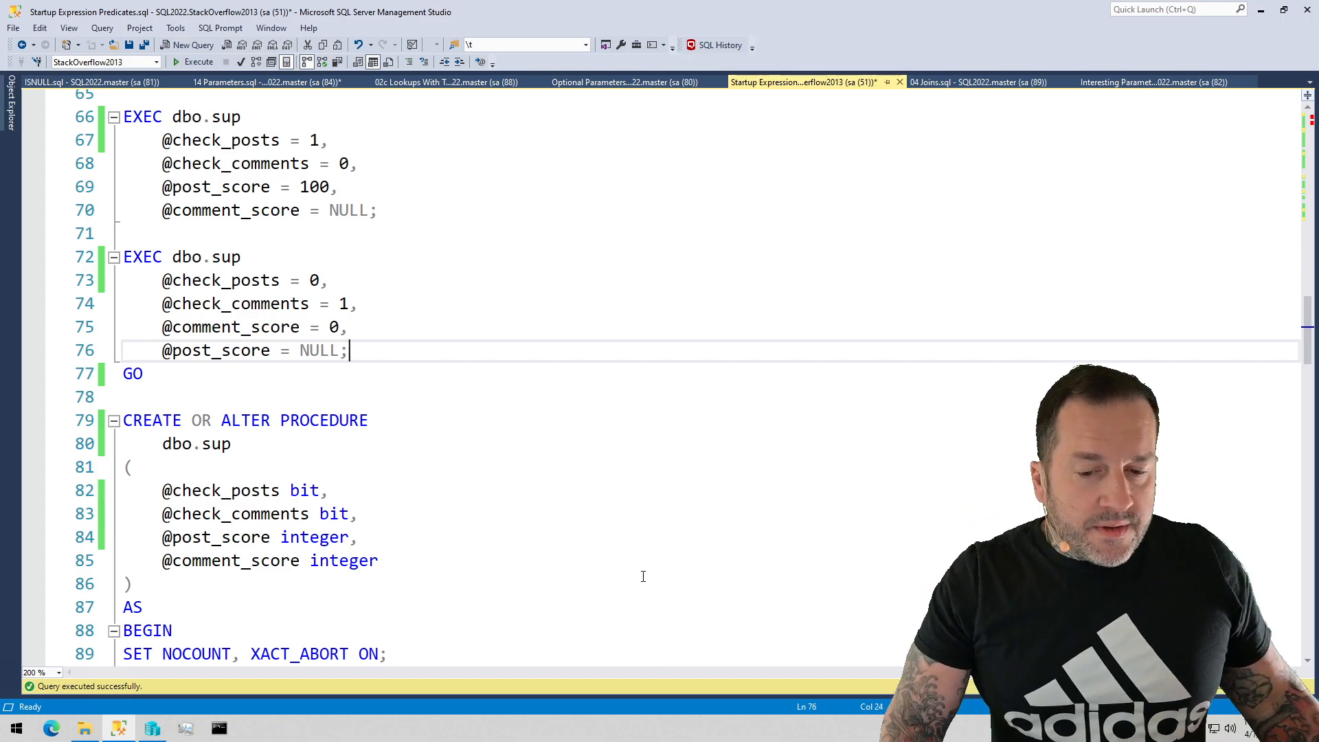
mouse_move(566, 483)
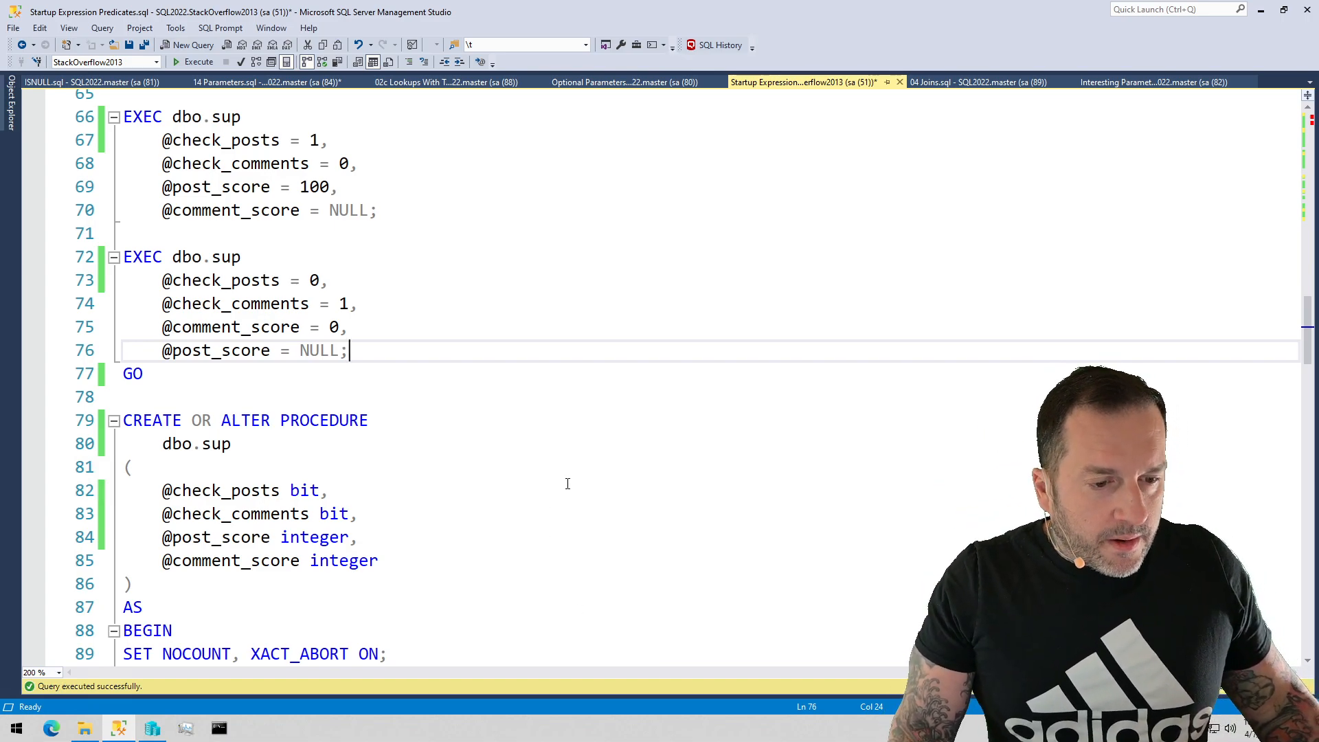
scroll(down, 3)
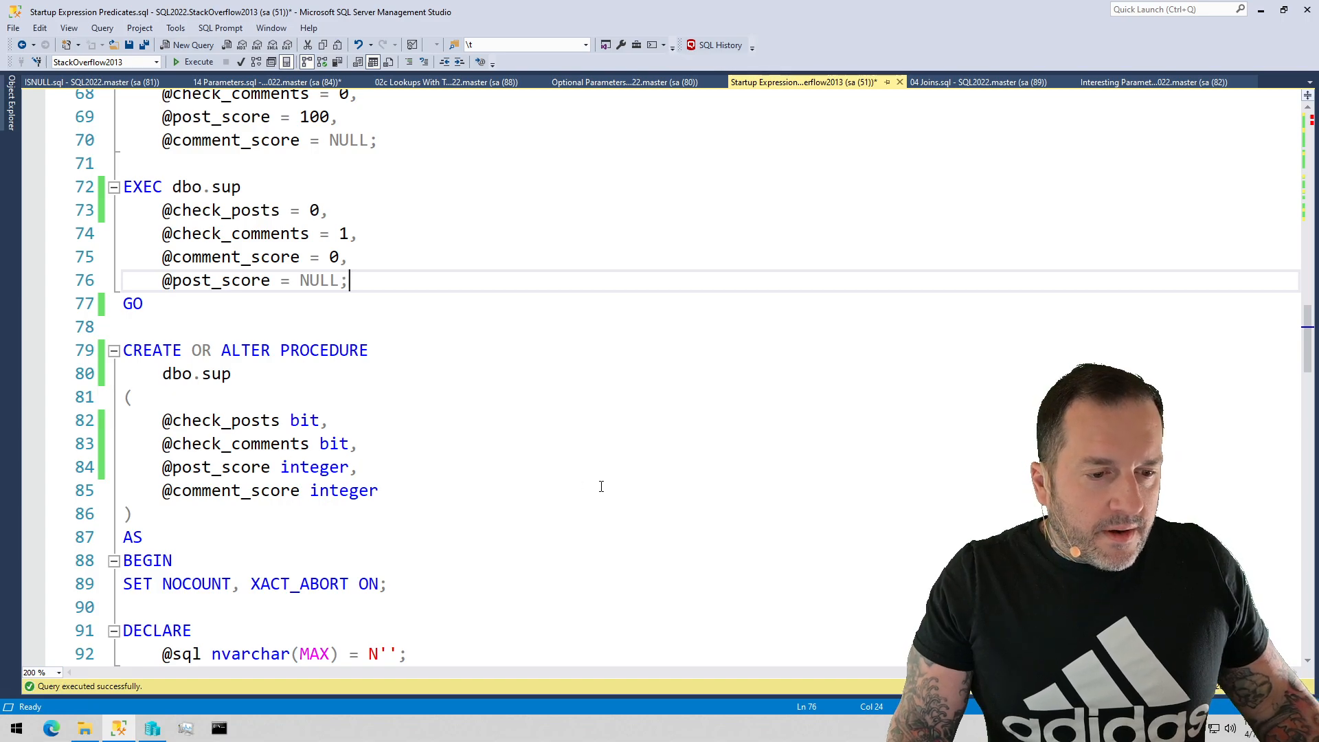
mouse_move(597, 480)
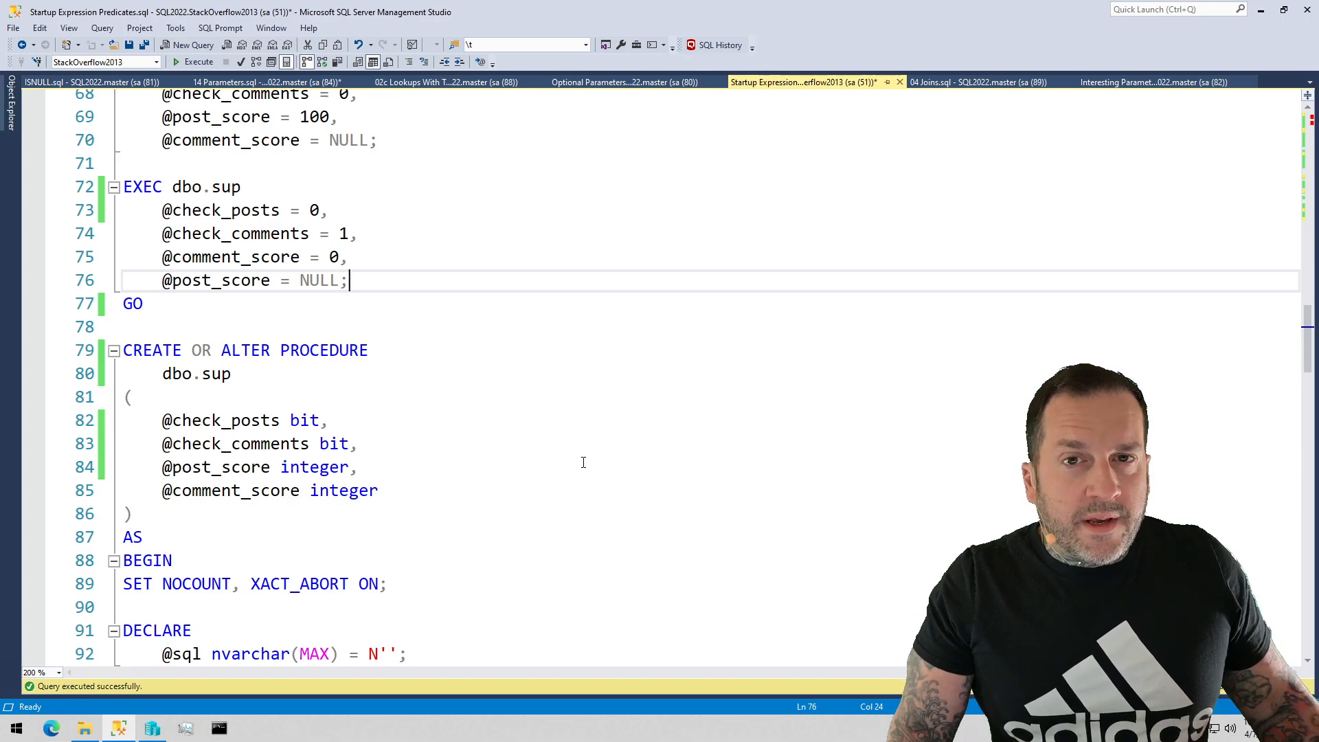
scroll(down, 3)
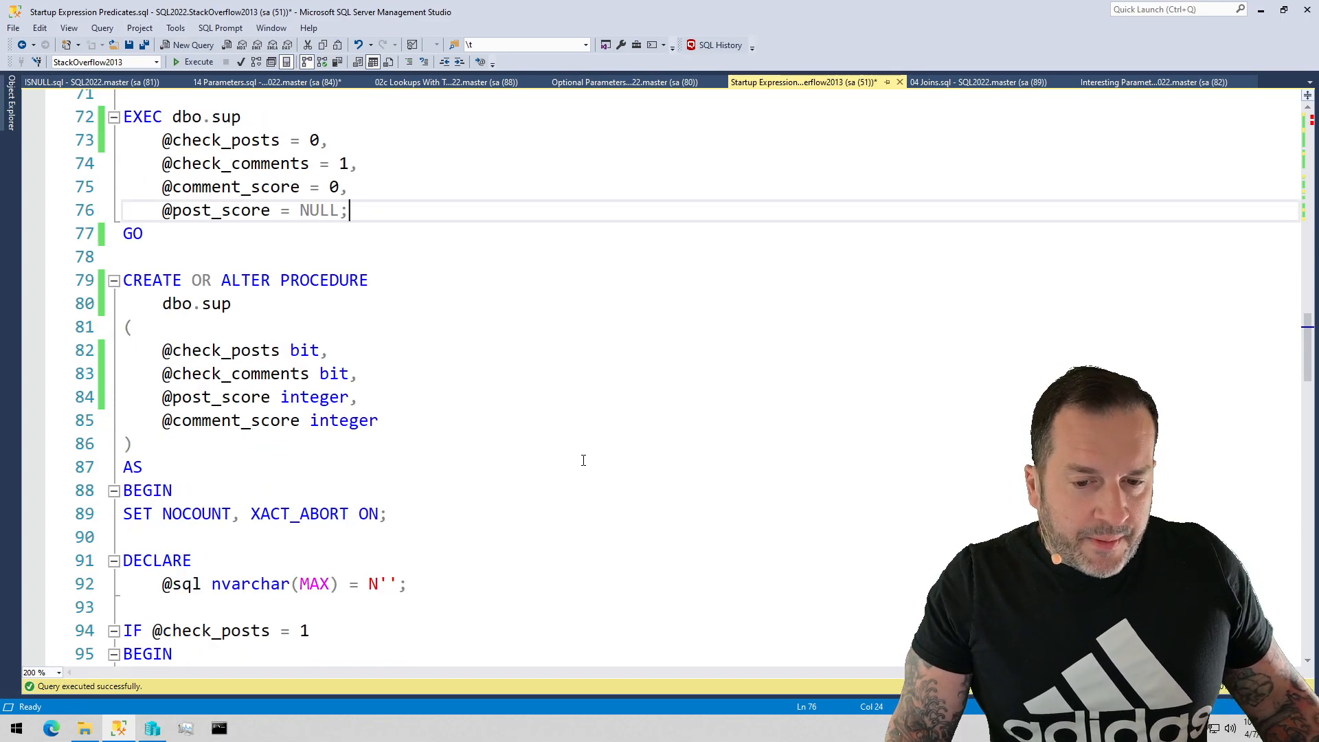
scroll(down, 3)
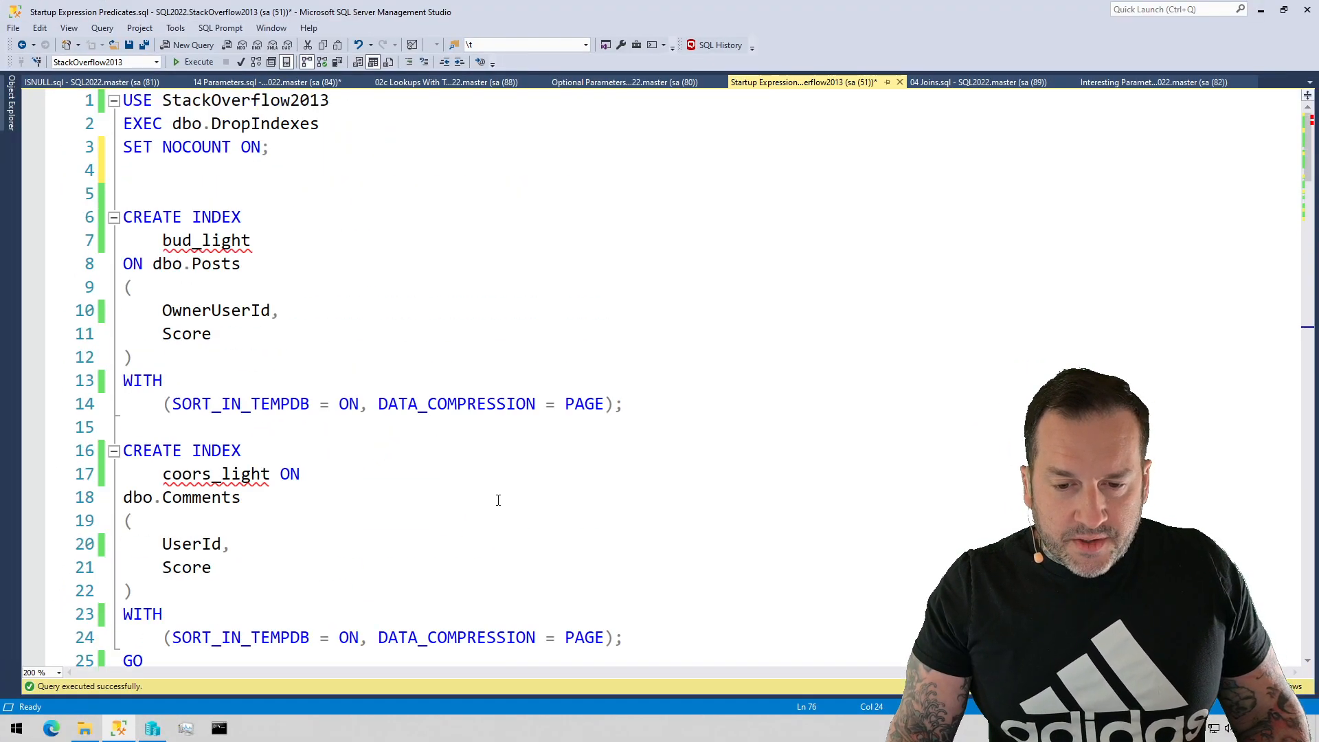
scroll(down, 3)
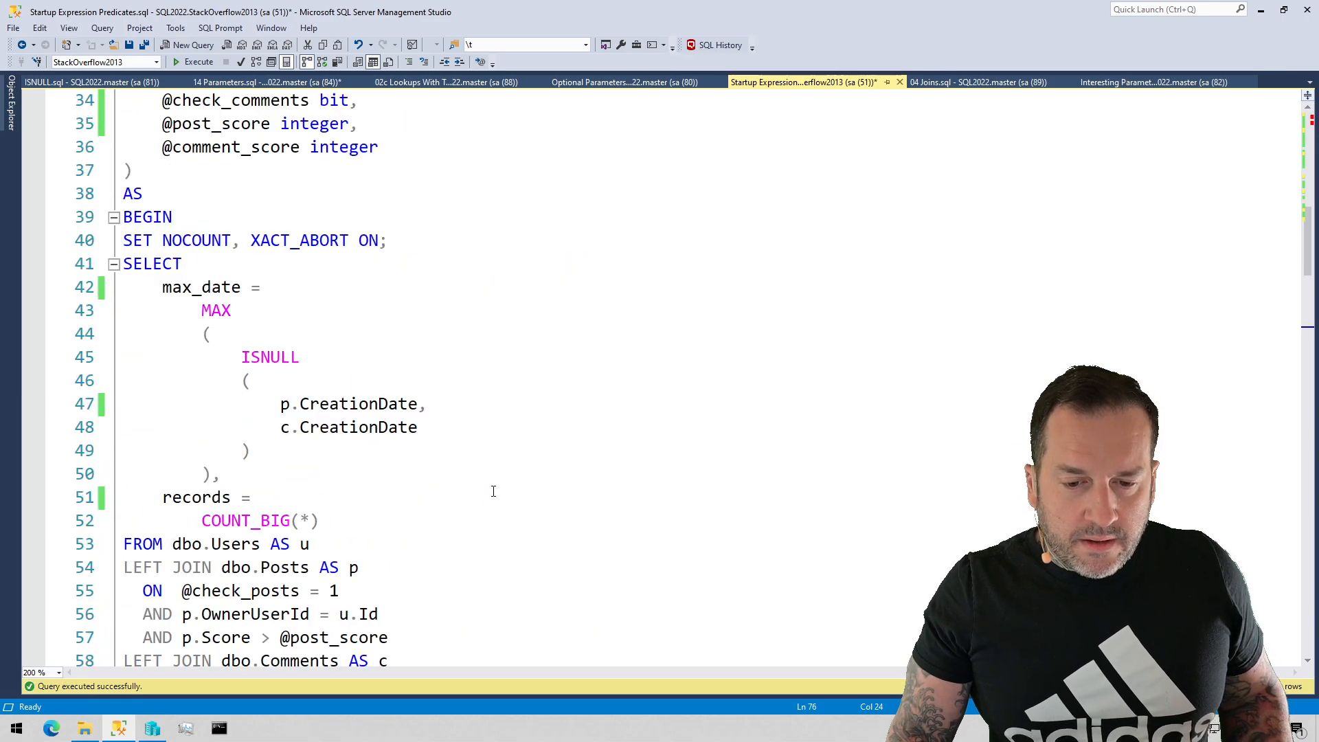
scroll(down, 3)
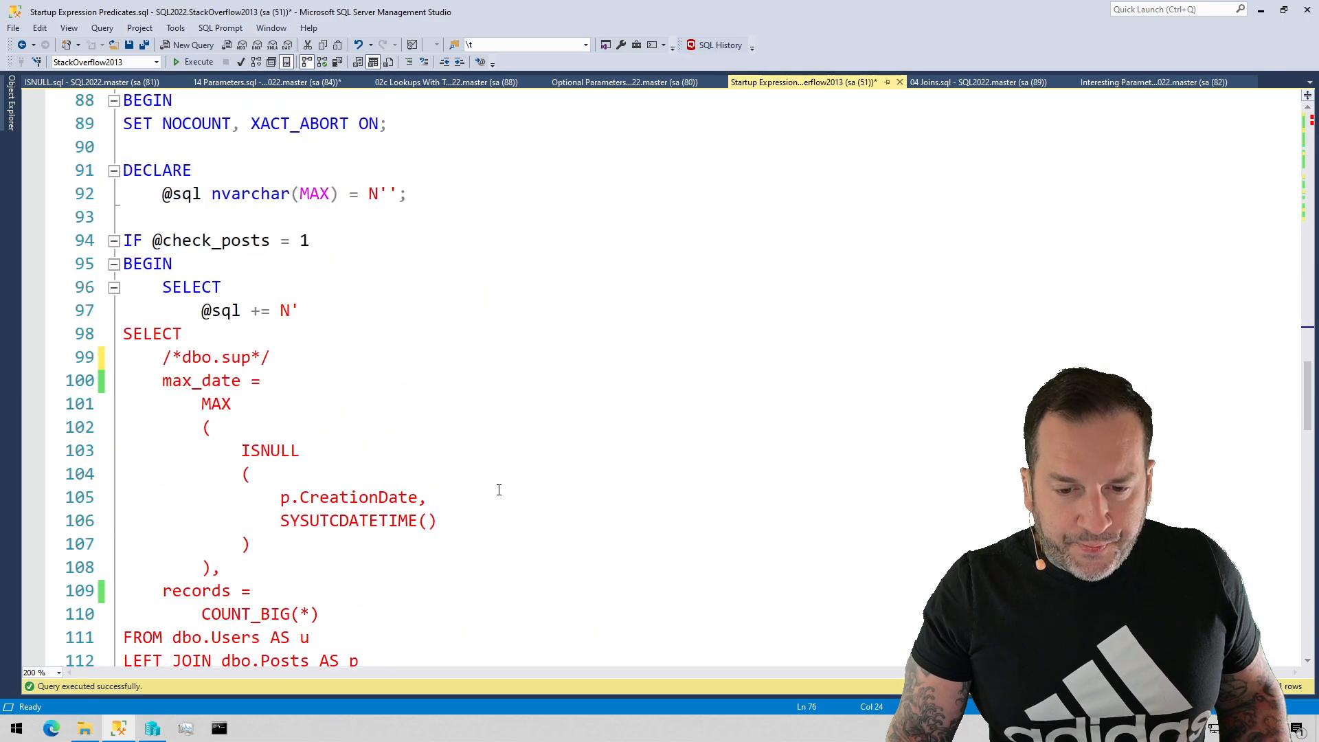
scroll(down, 3)
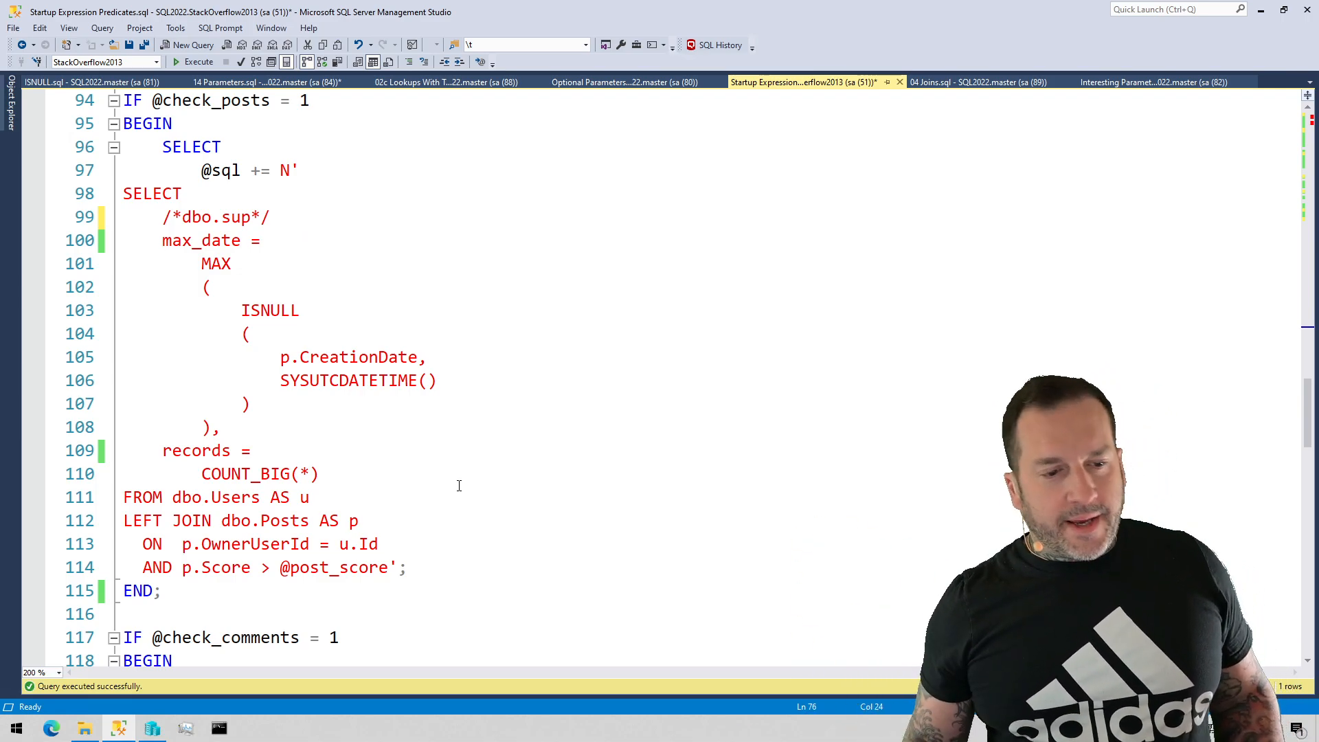
scroll(up, 3)
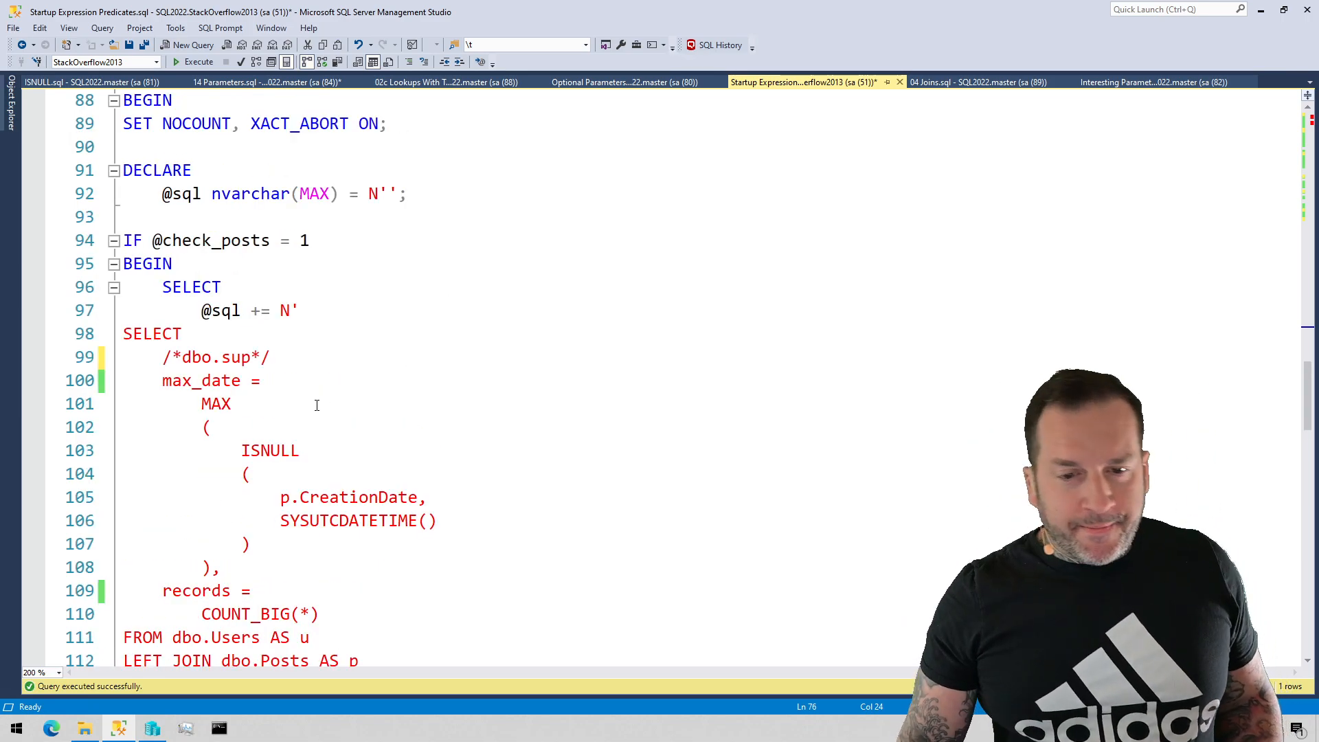
scroll(up, 3)
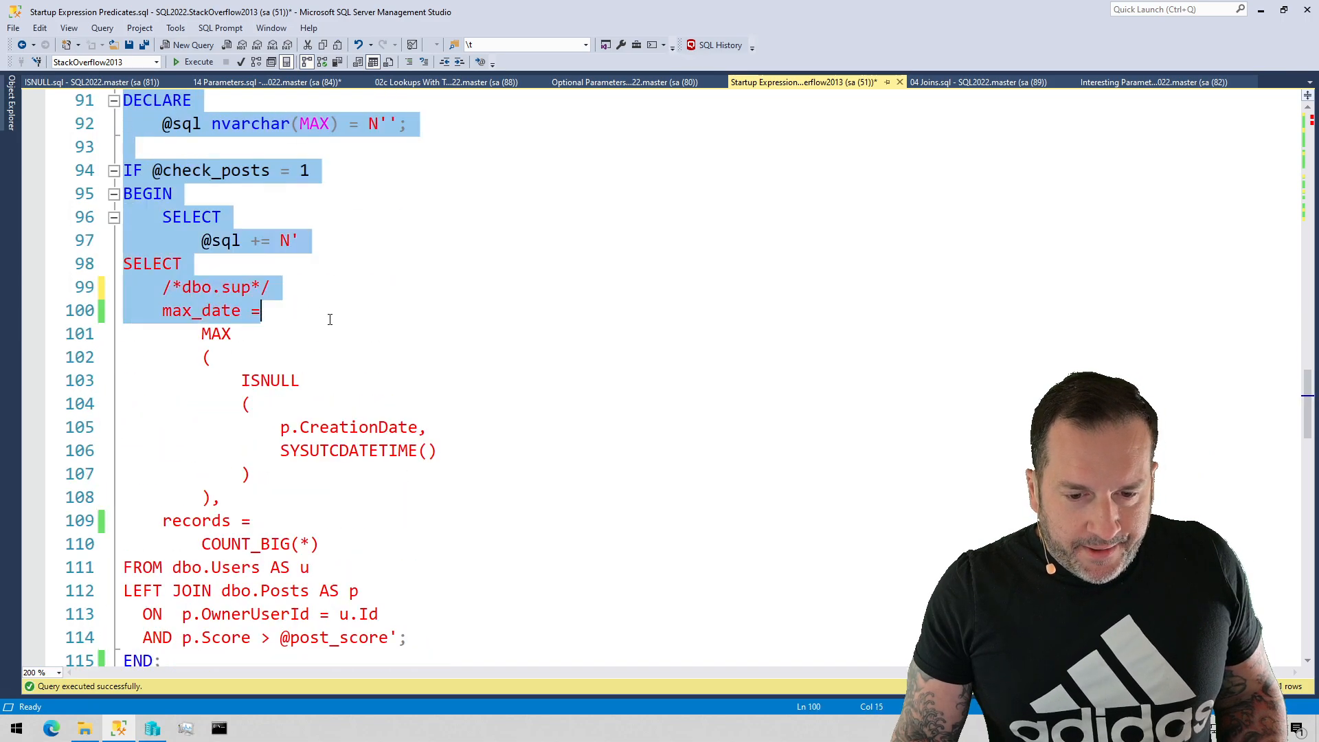
scroll(down, 3)
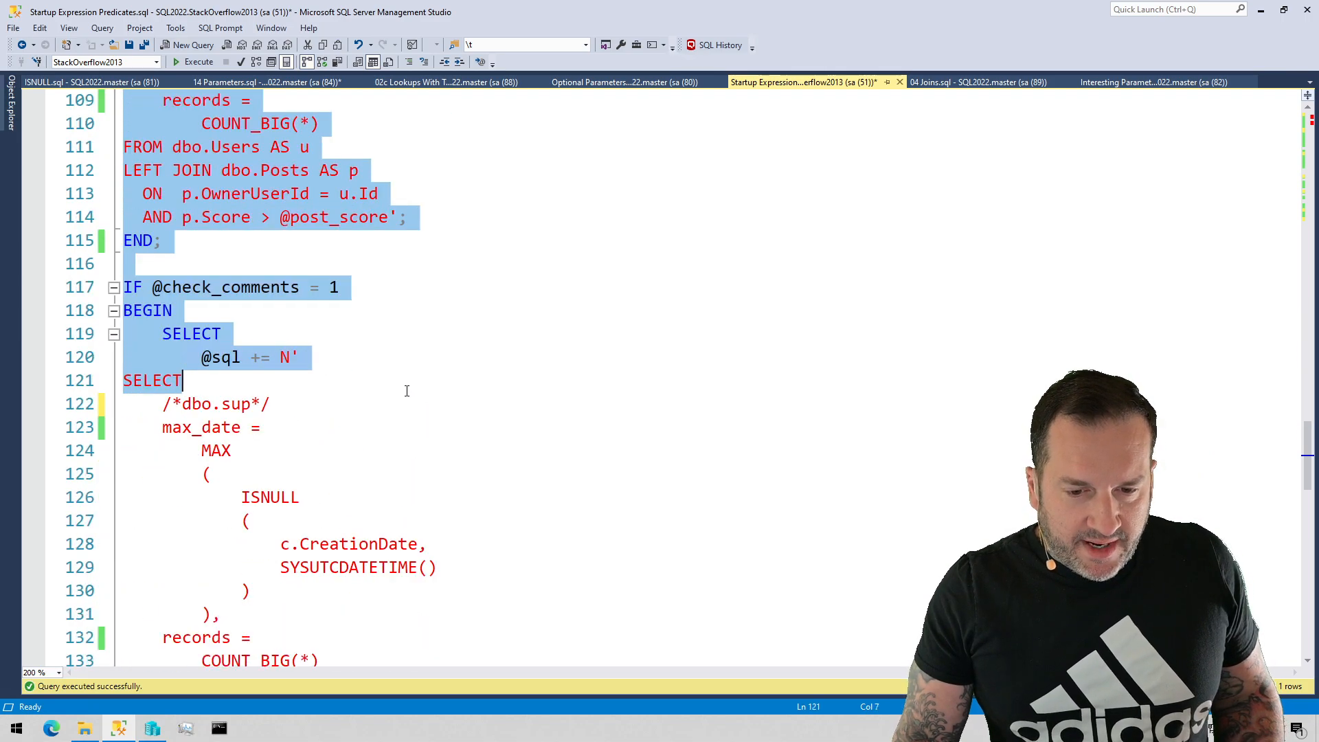
scroll(down, 3)
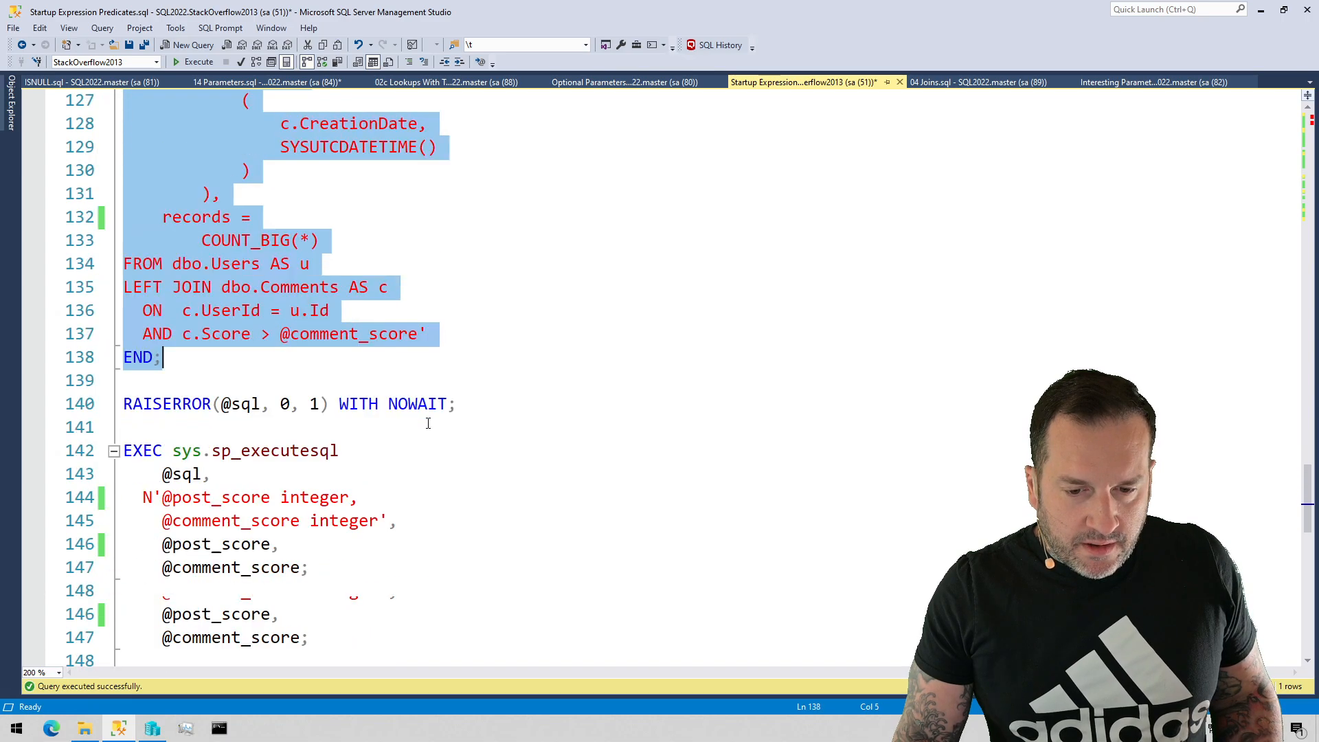
scroll(down, 3)
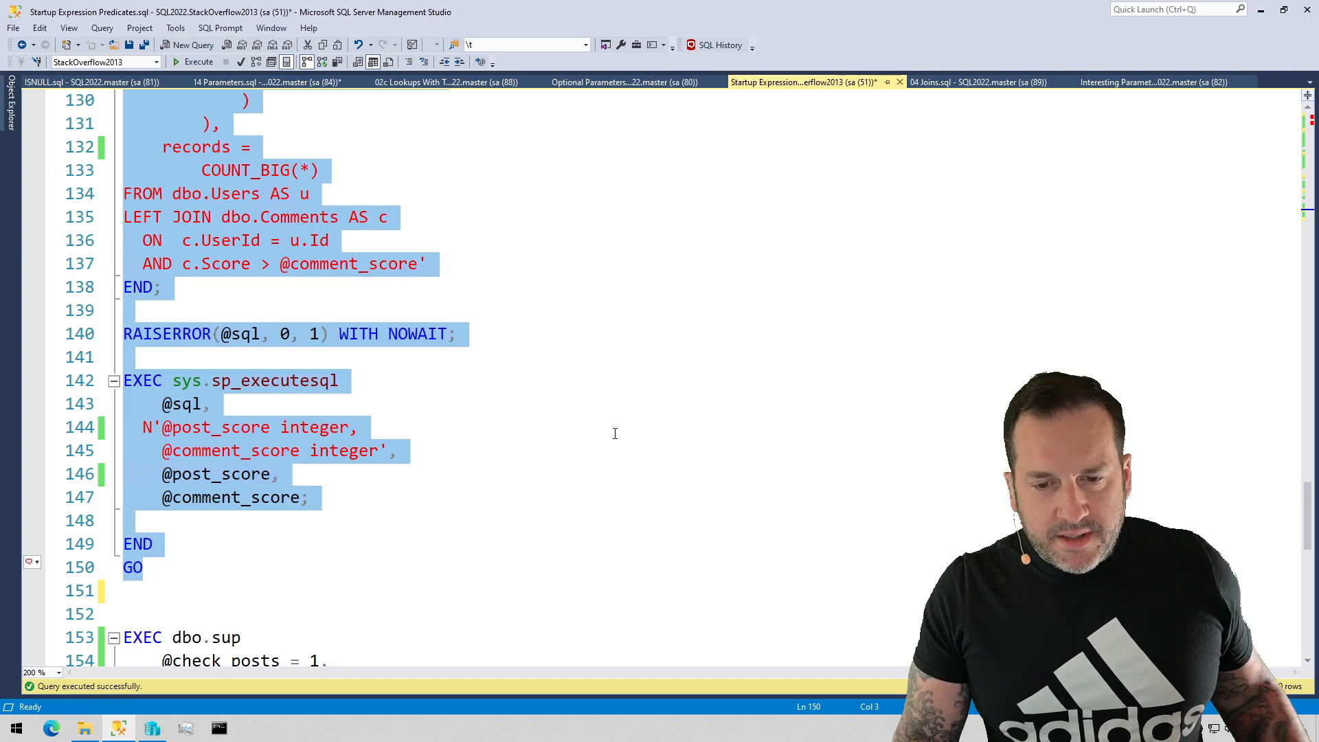
scroll(up, 3)
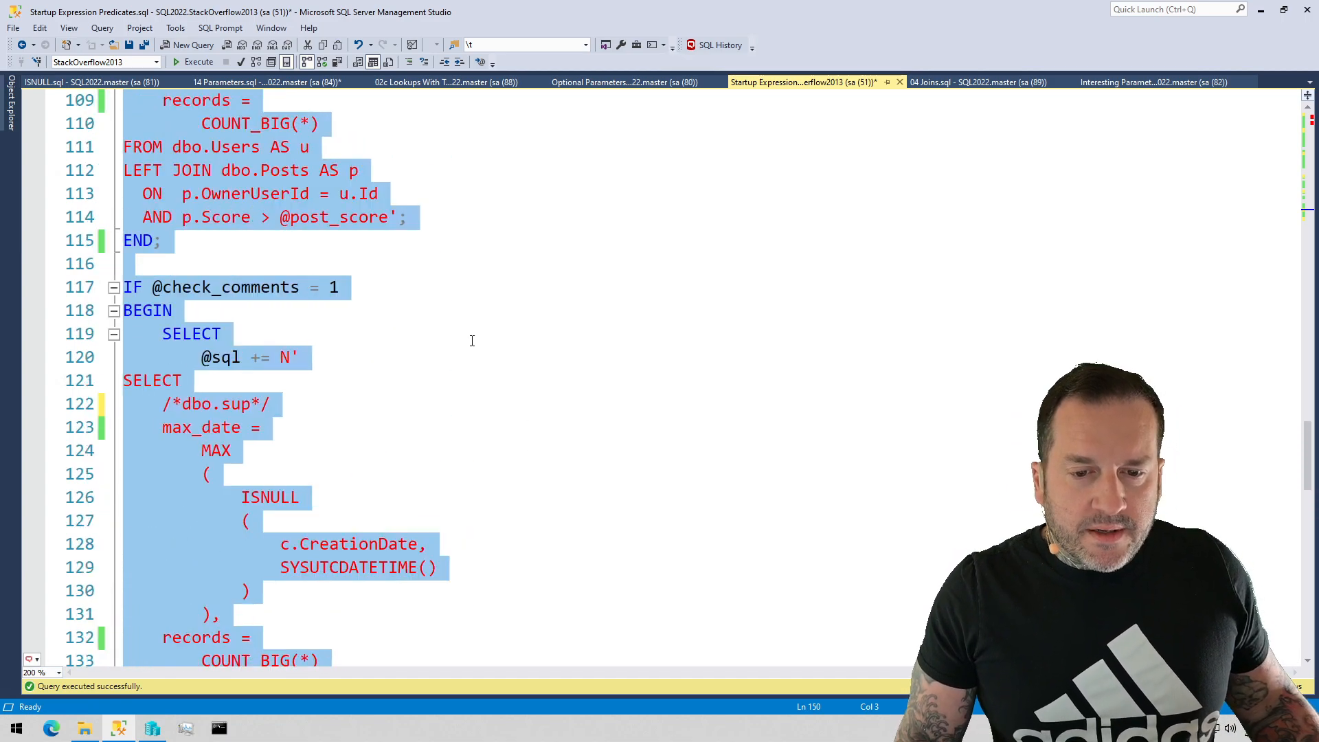
scroll(up, 3)
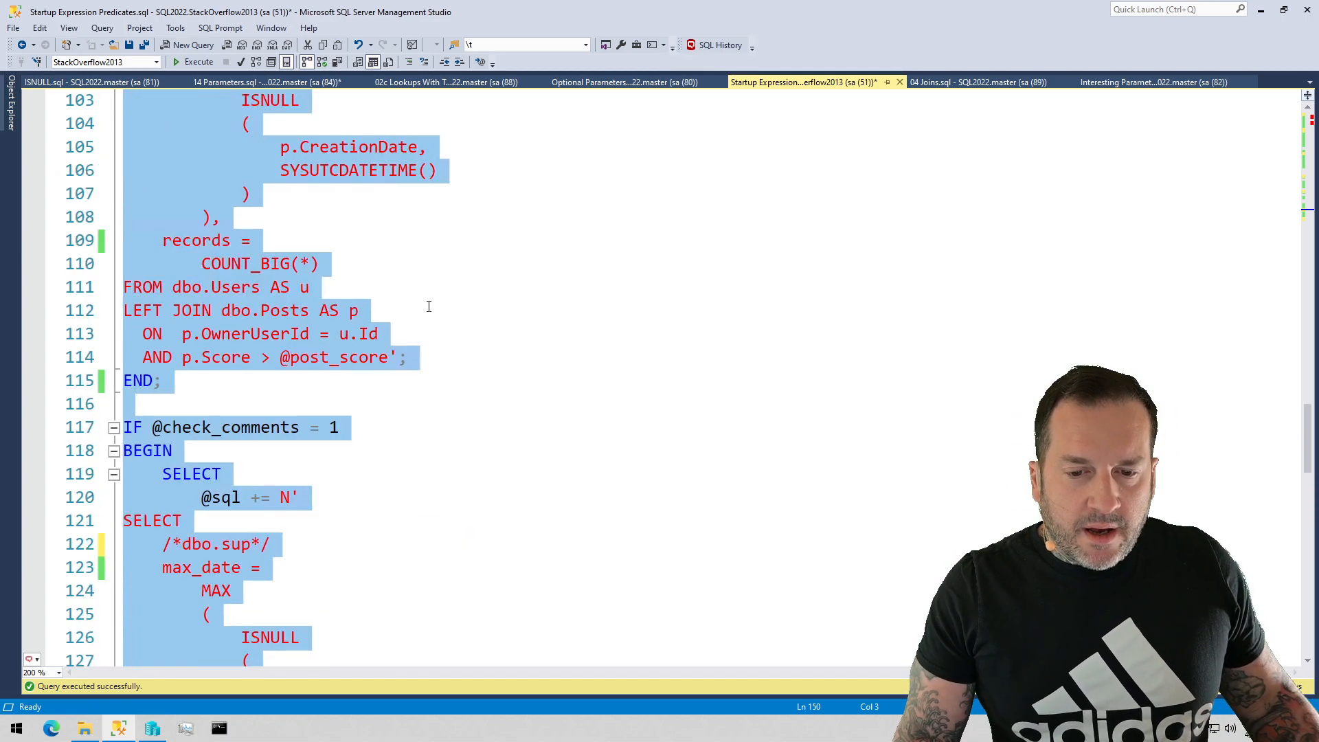
scroll(up, 3)
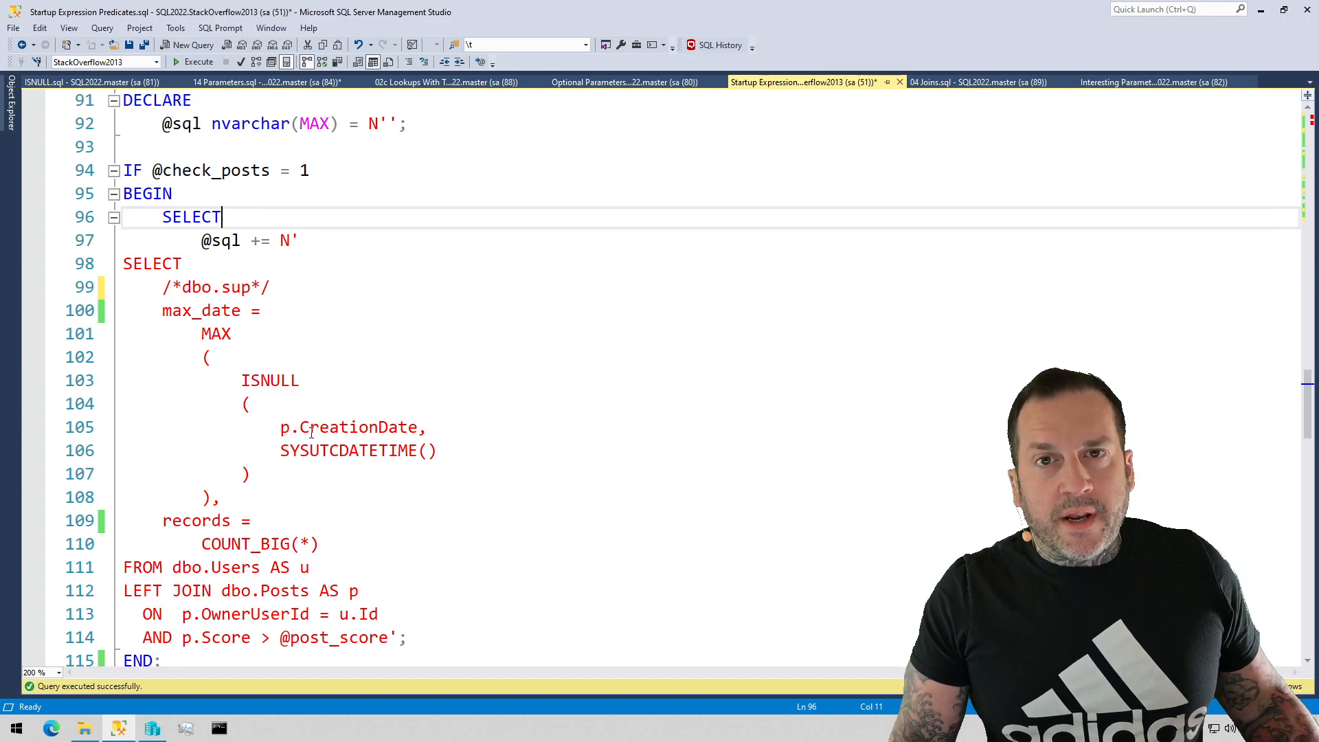
double_click(352, 428)
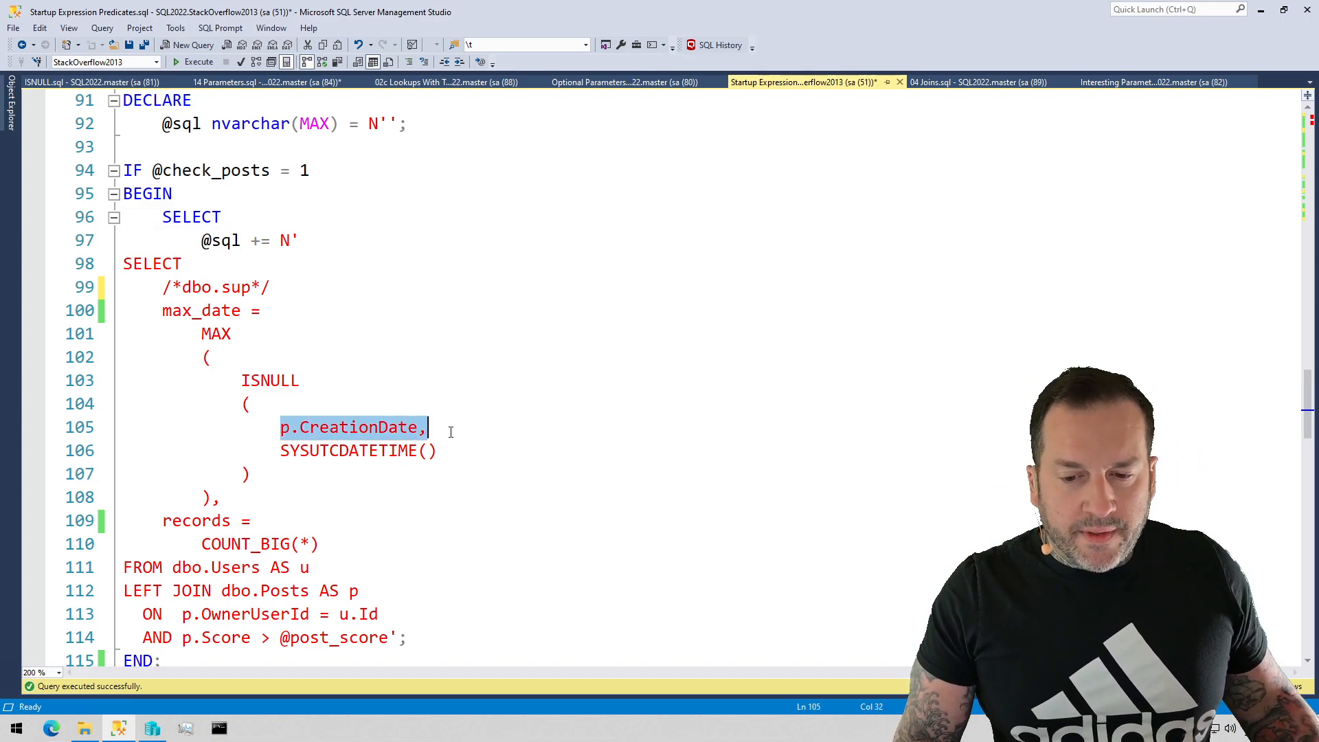
click(280, 450)
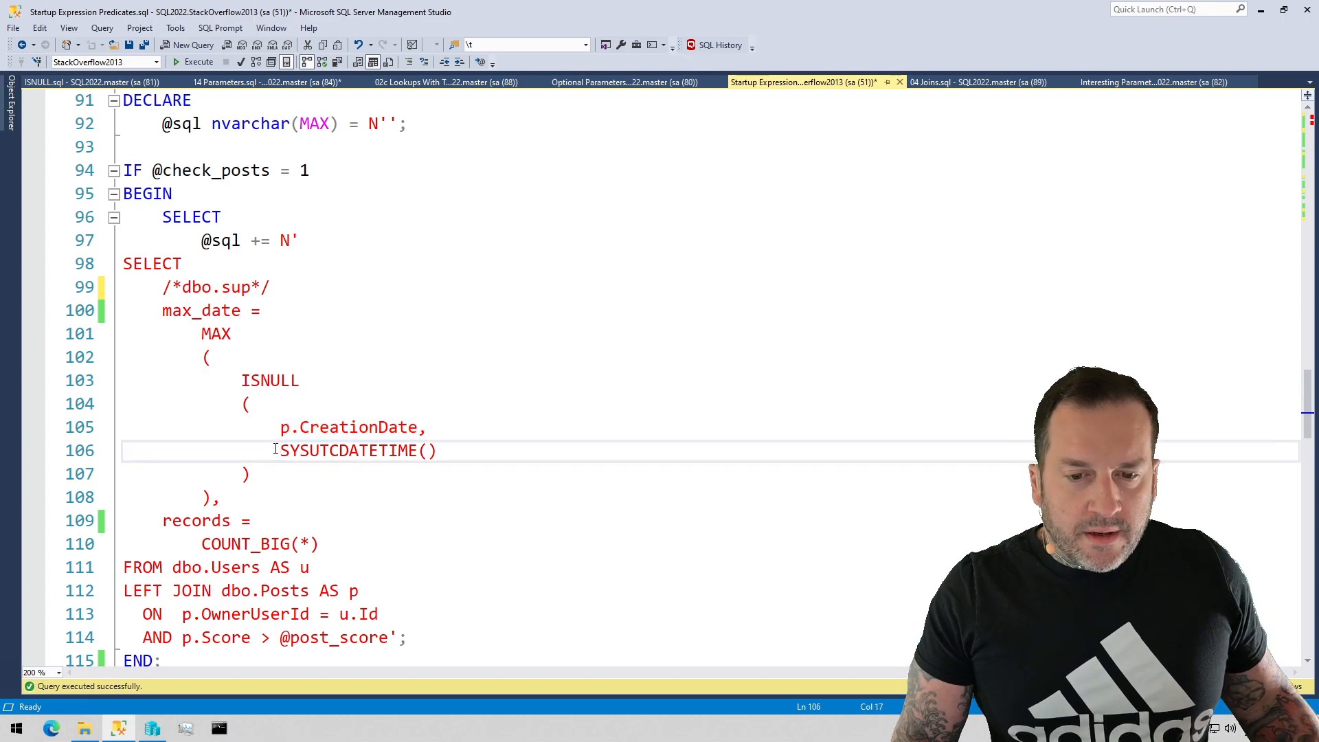
scroll(down, 3)
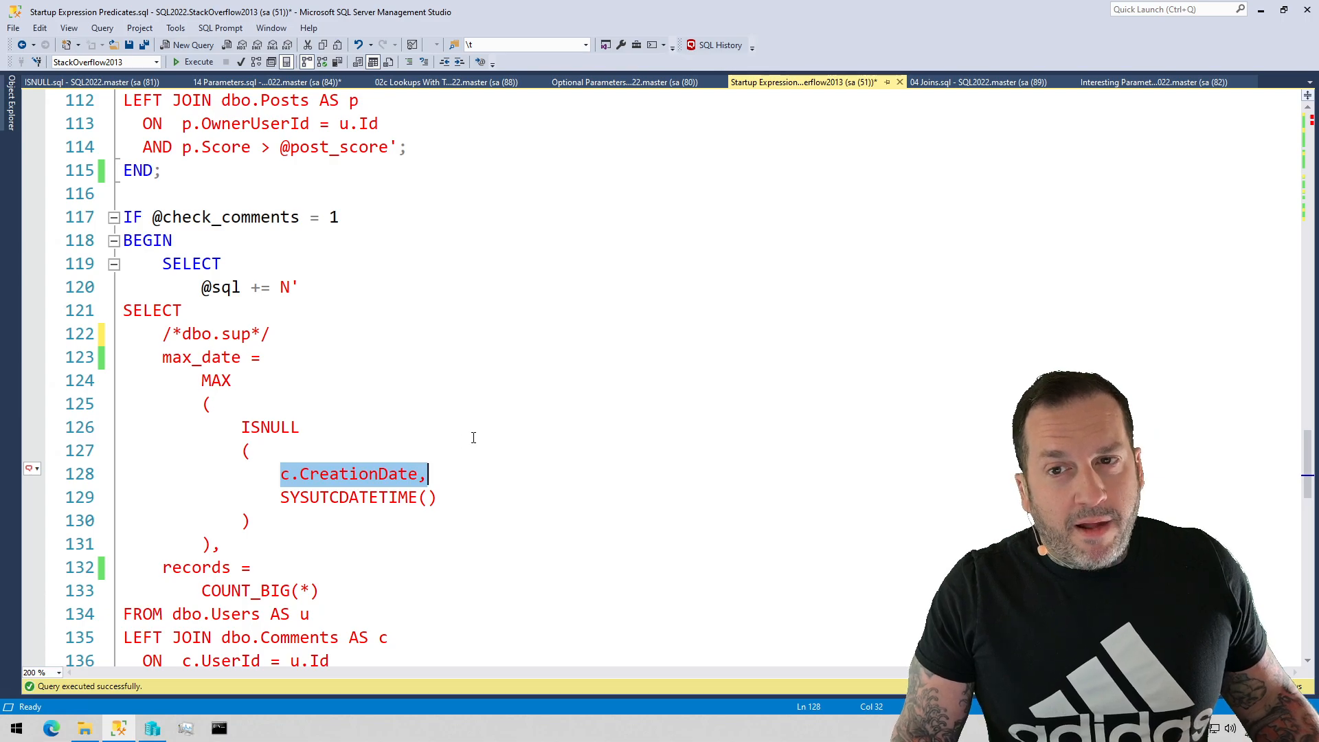
scroll(down, 3)
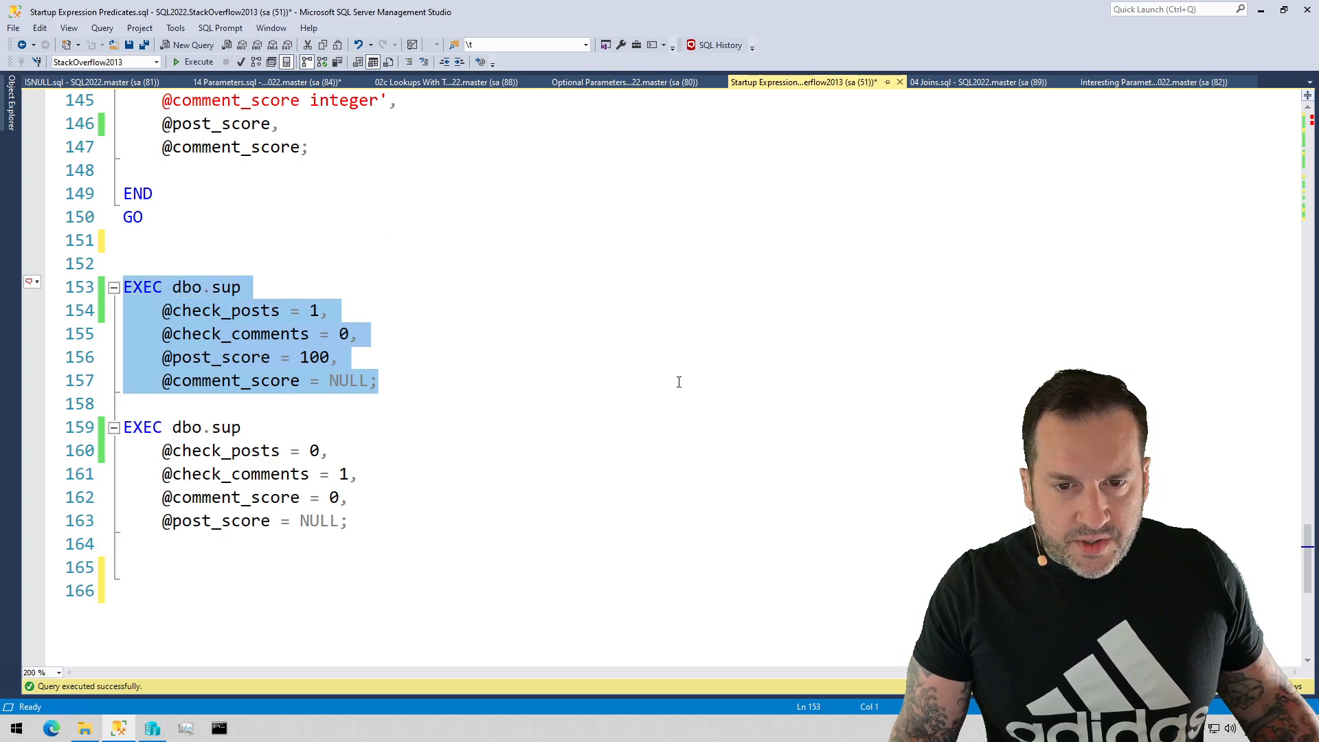
Execute the check_posts call of the dynamic dbo.sup to get its Hash Match join plan.
click(198, 62)
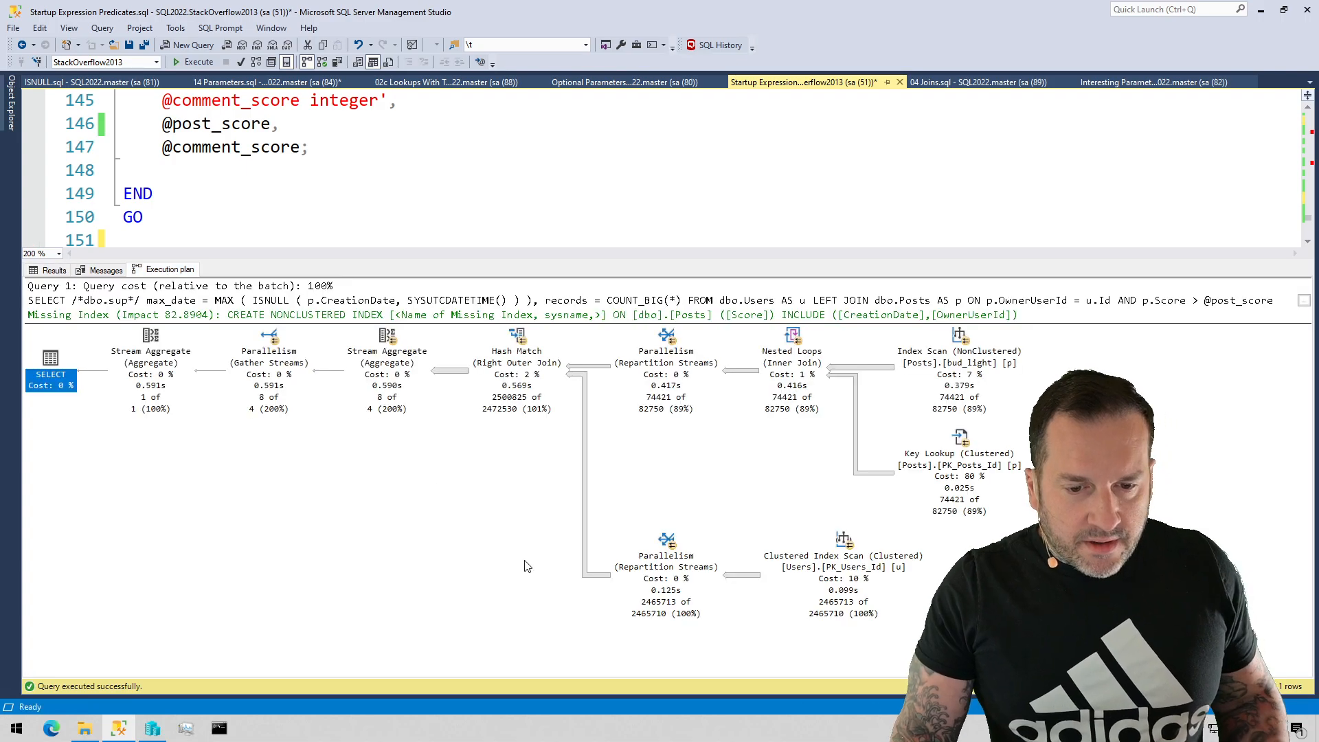
mouse_move(290, 622)
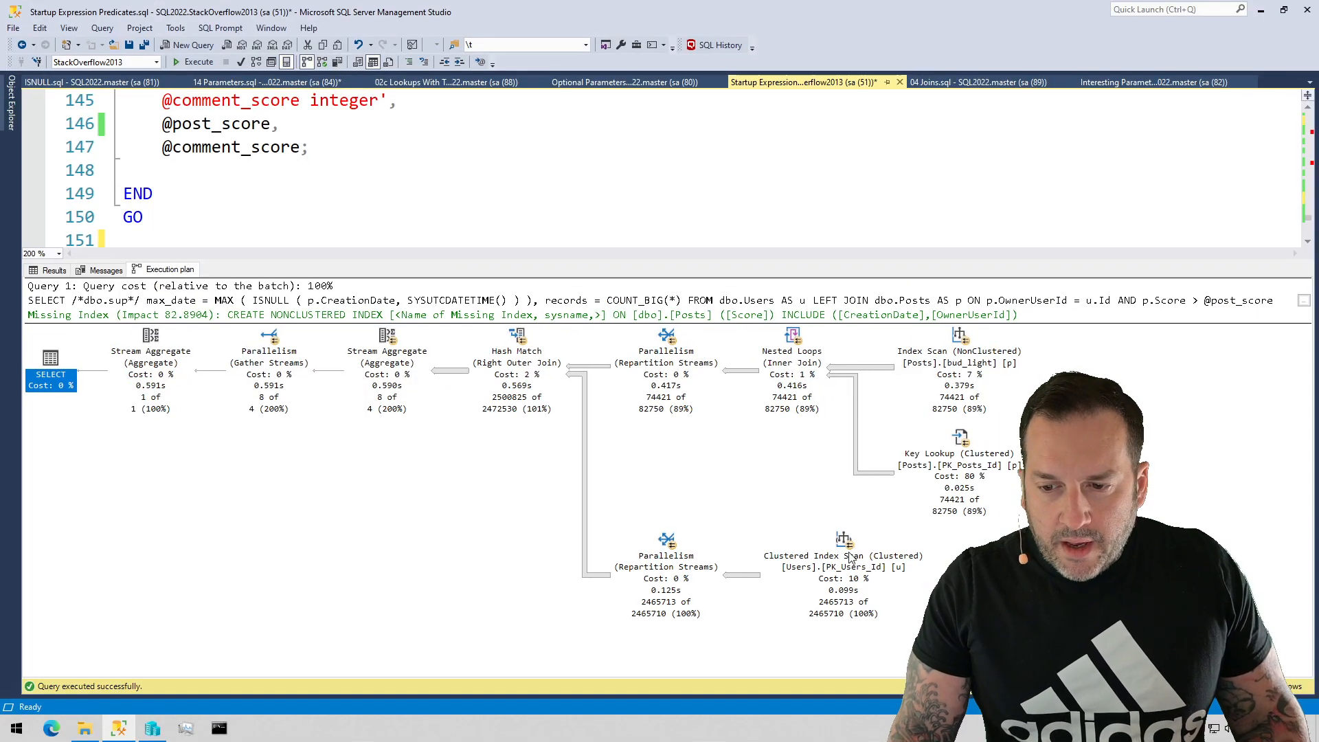
mouse_move(390, 574)
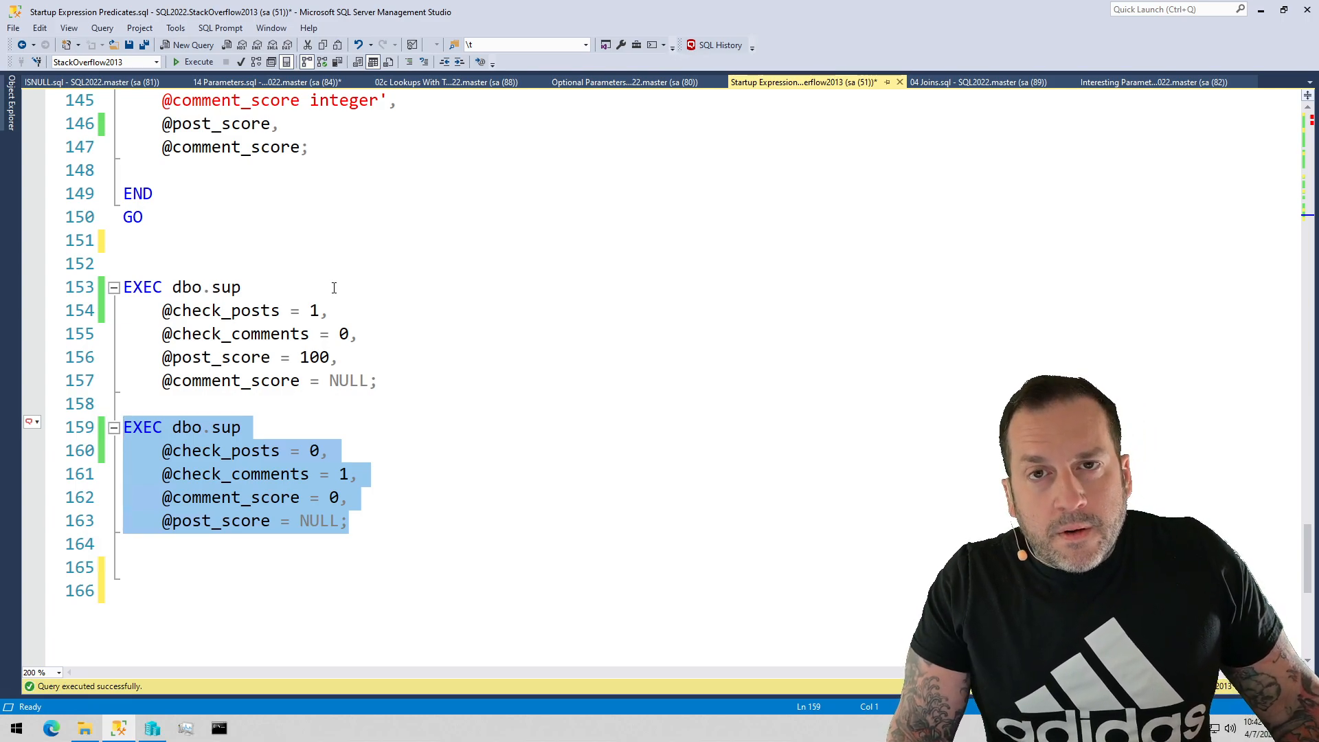
mouse_move(480, 416)
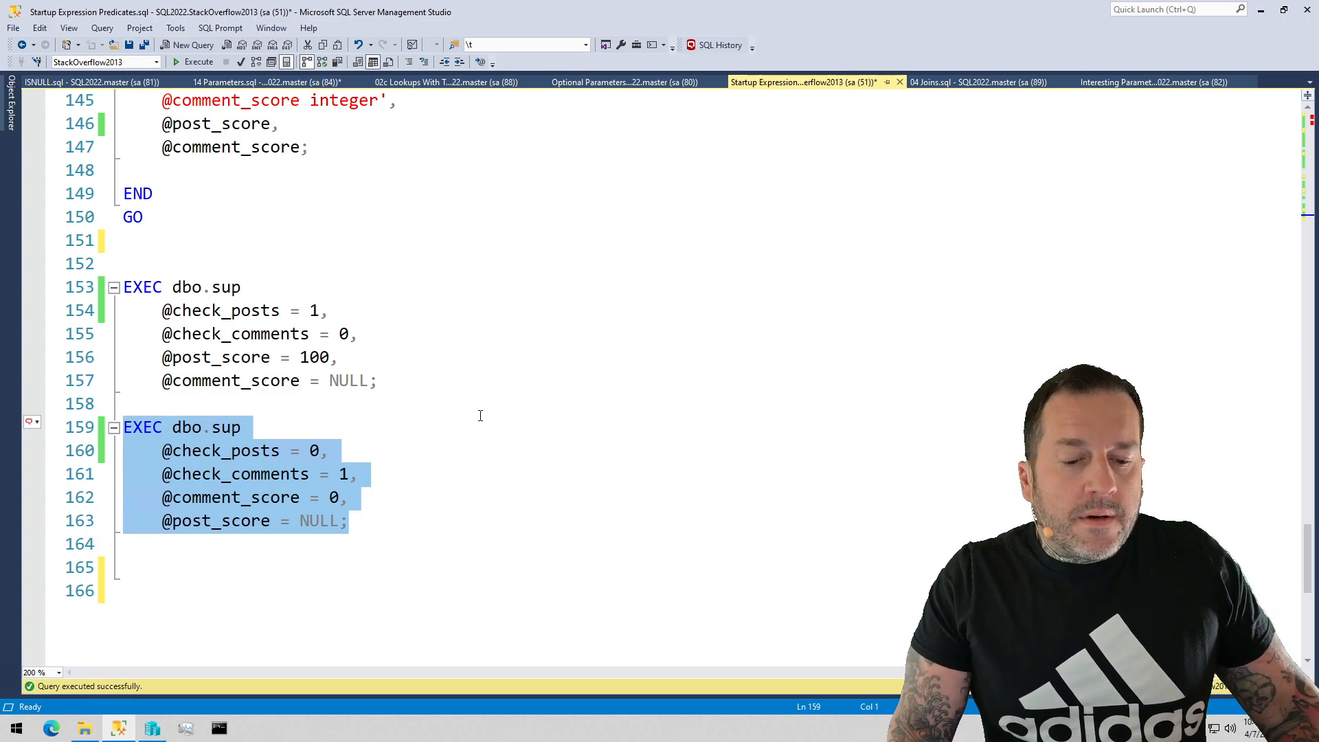